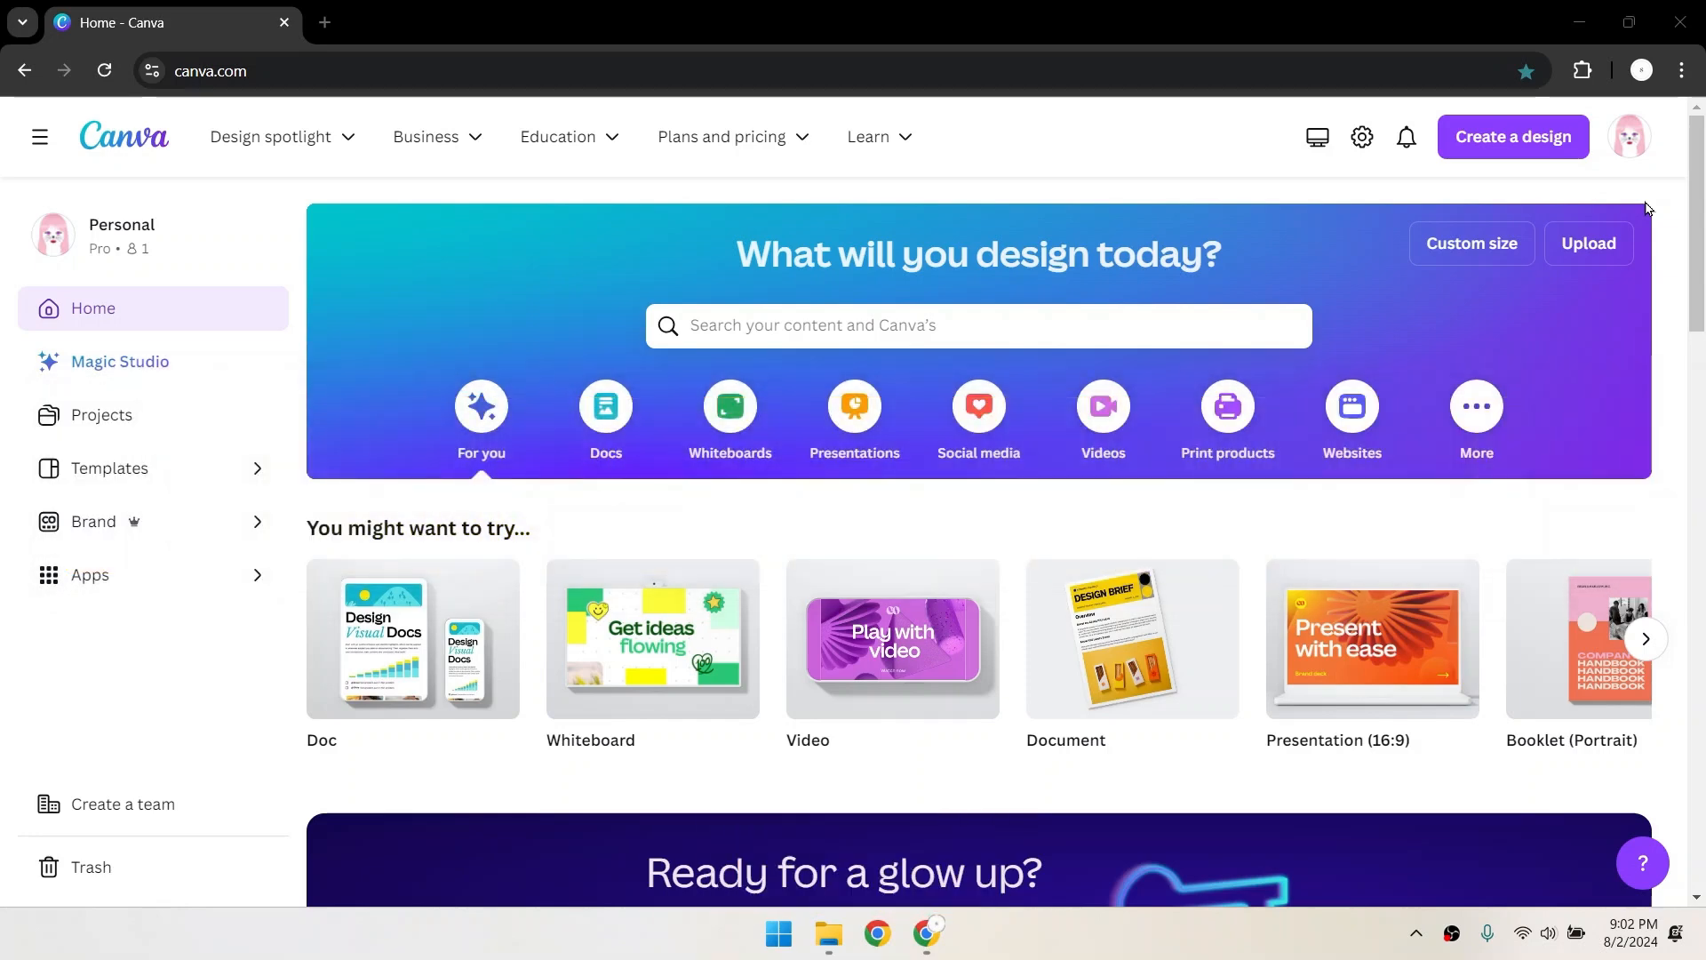
- Begin a new design and search the presets for 'book cover'
click(1510, 136)
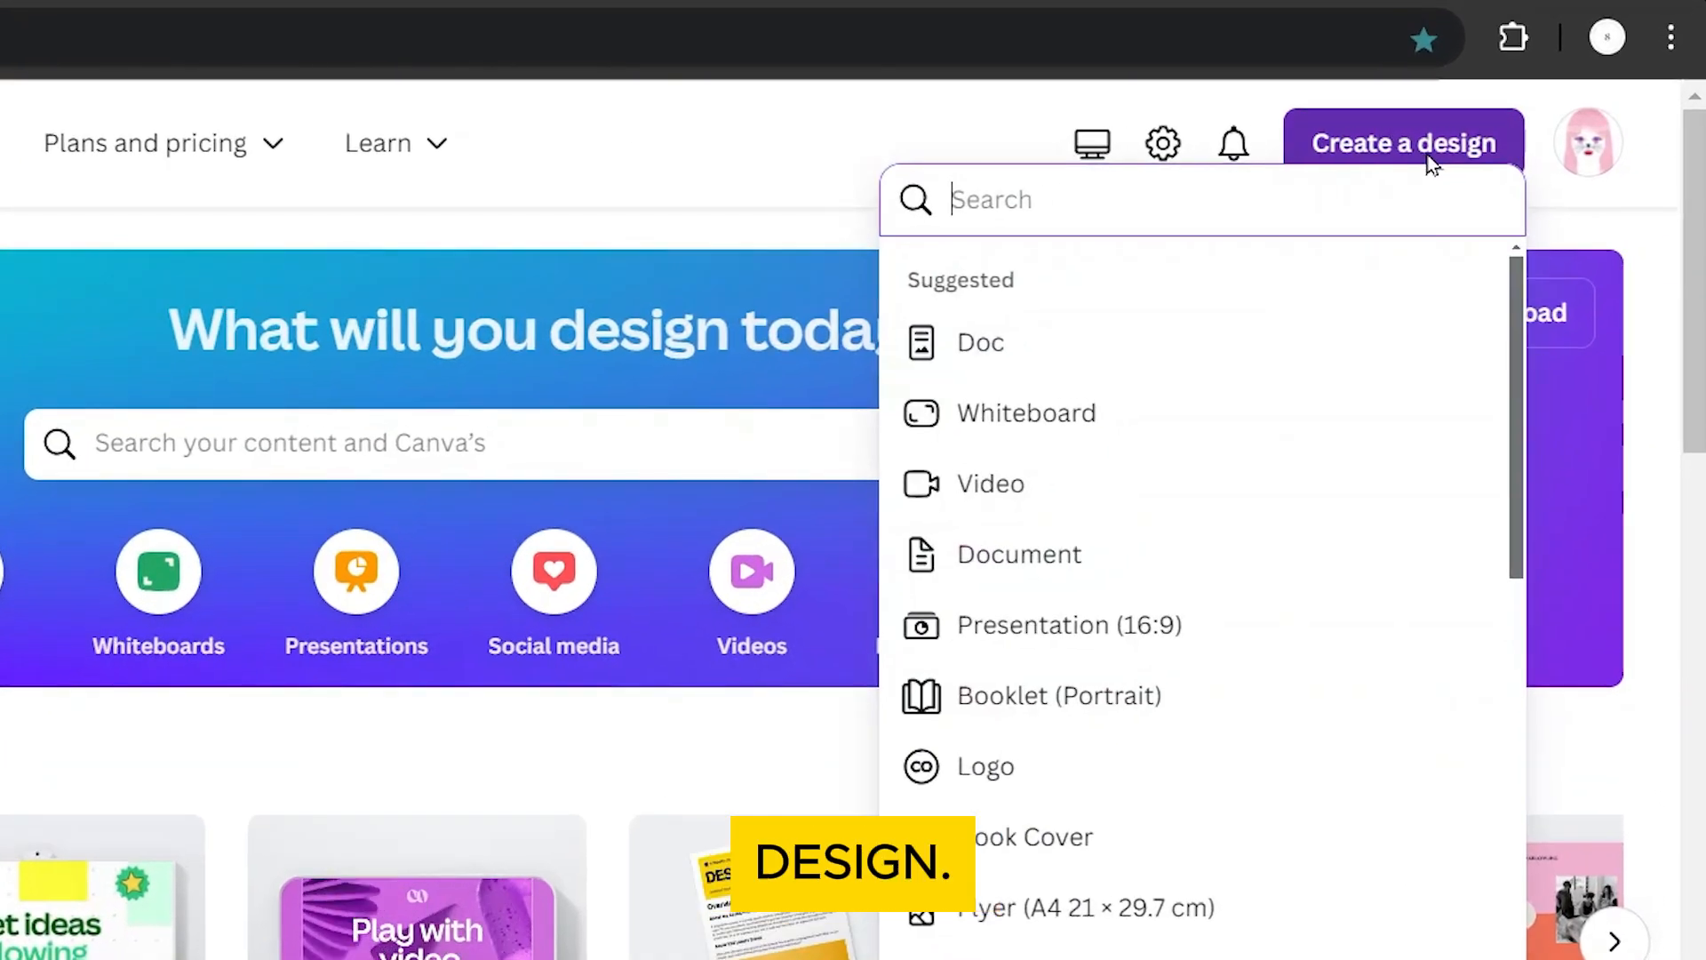
text(book)
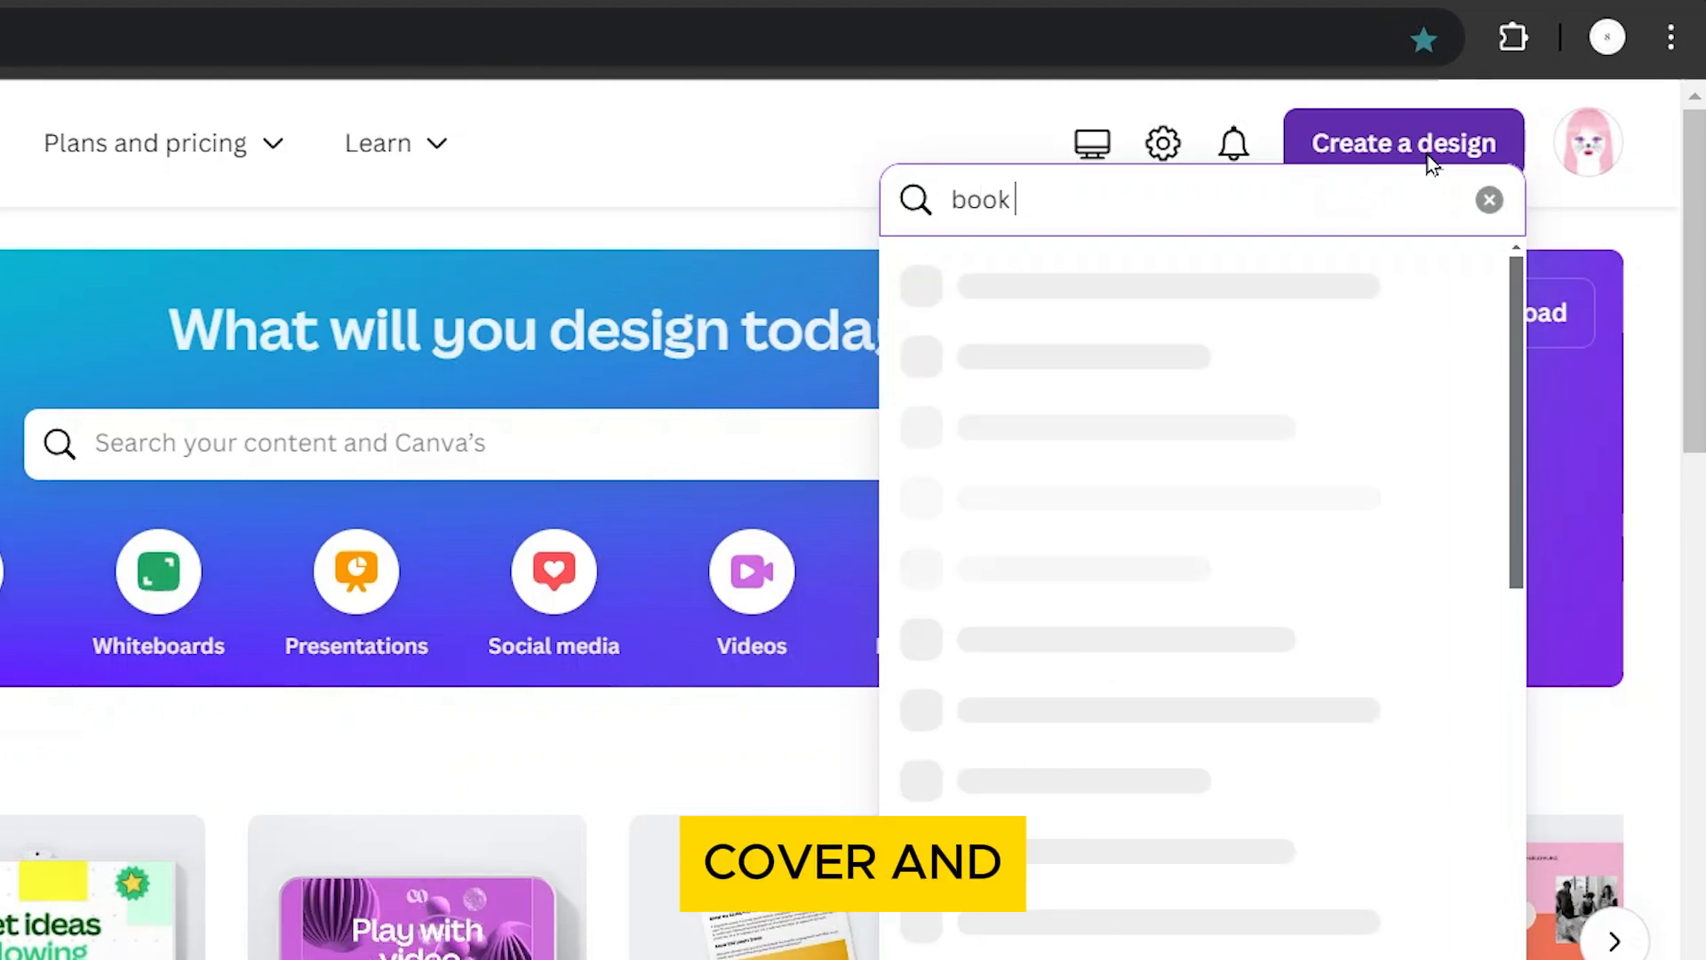
text(cover)
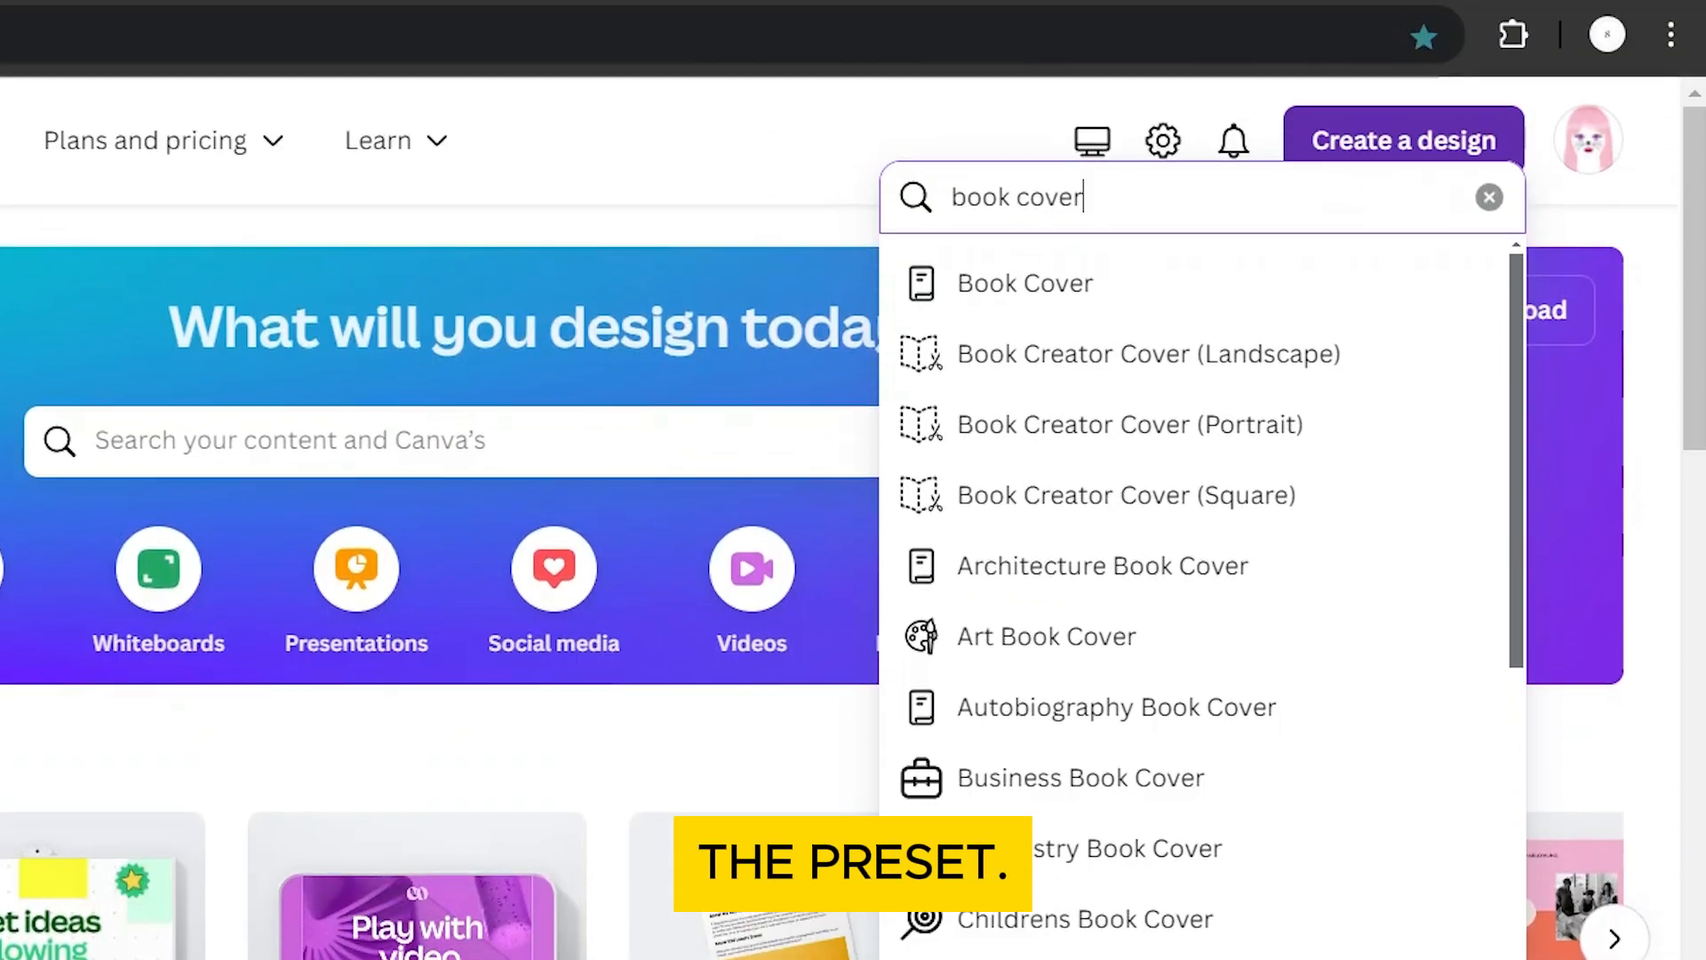
- Create a blank Book Cover design and scroll its templates down to Dinosaur World
click(1024, 282)
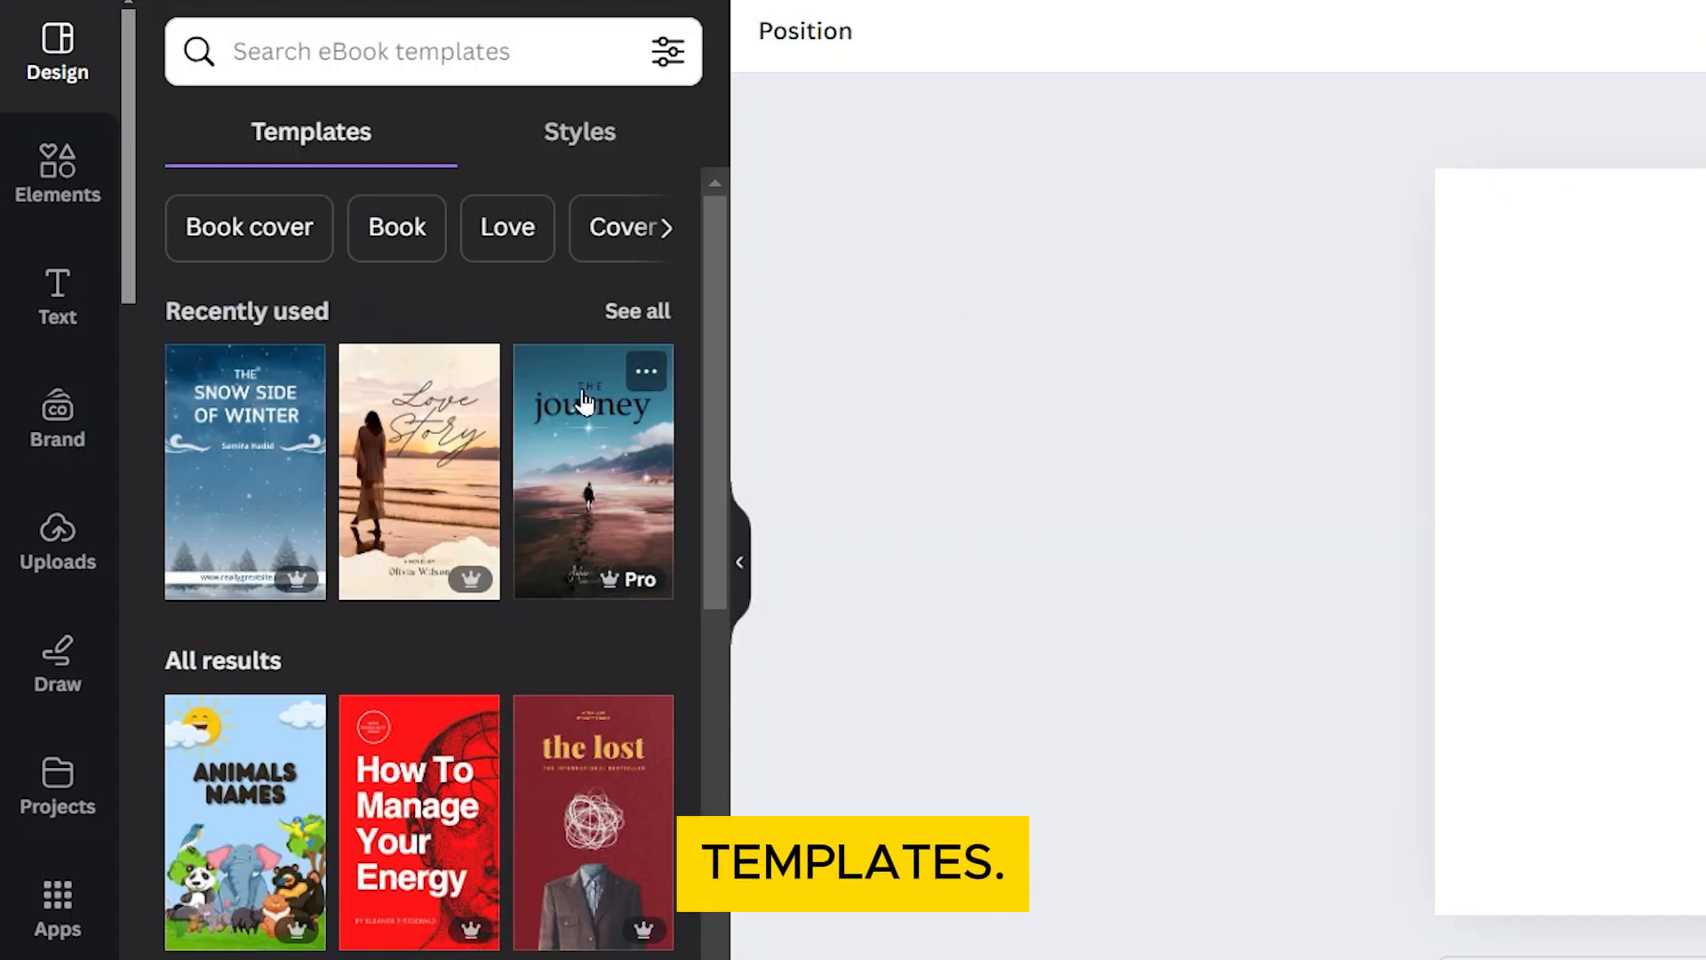
scroll(down, 3)
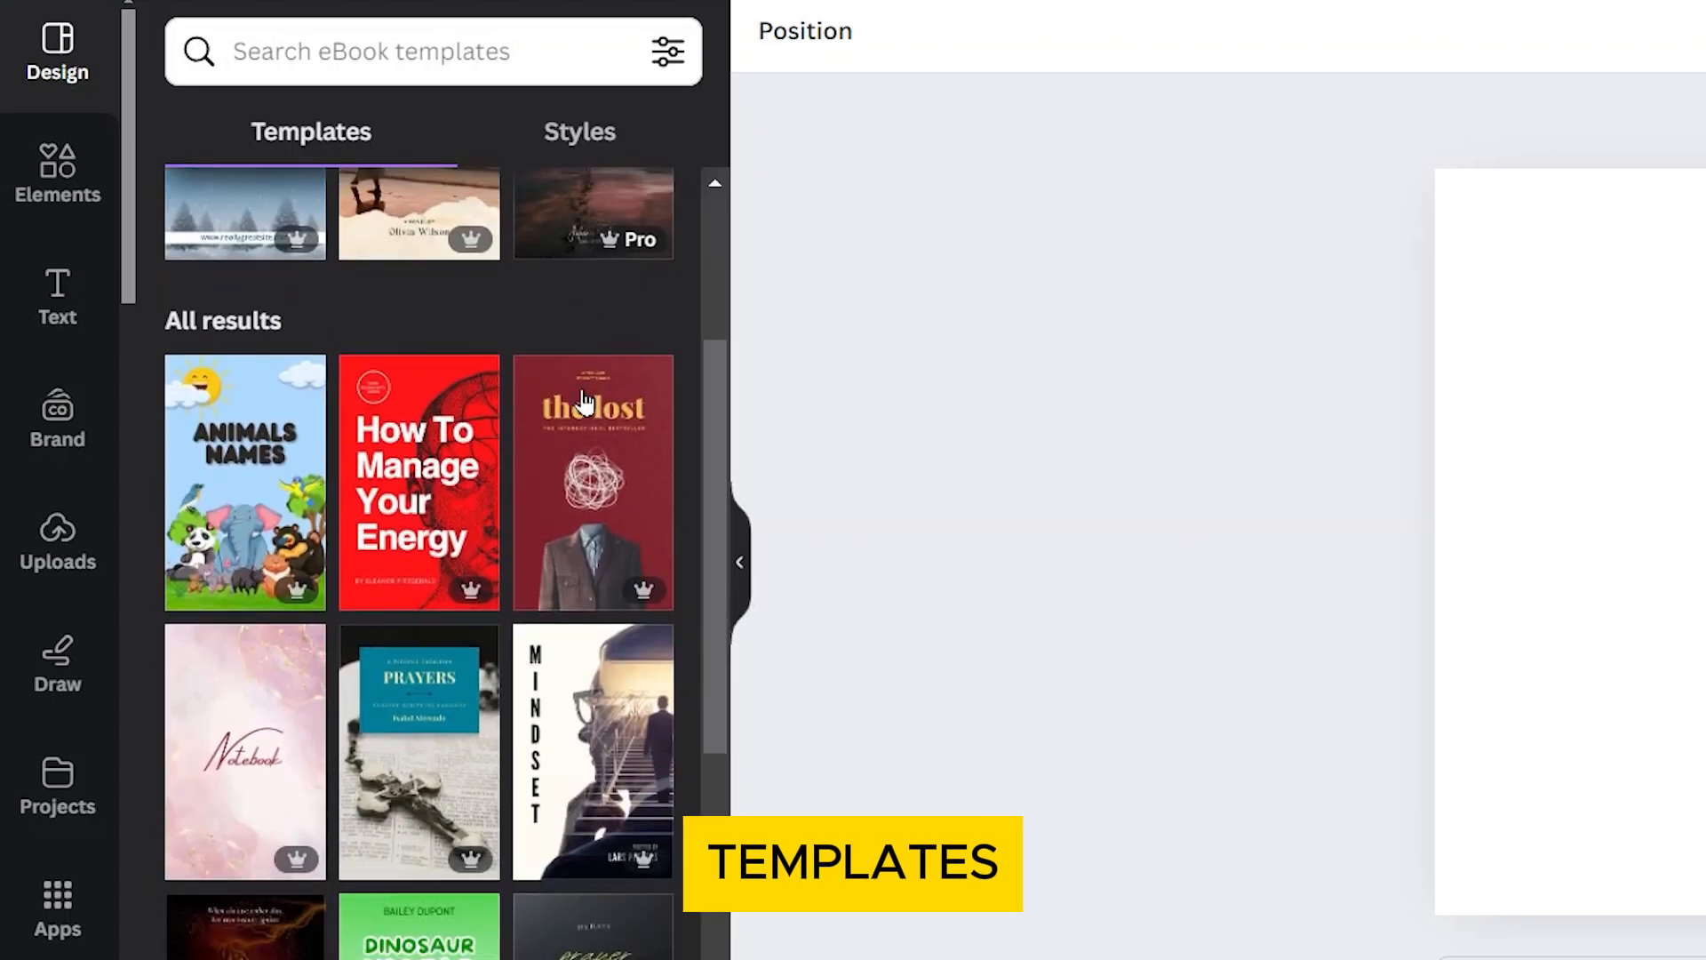
scroll(down, 3)
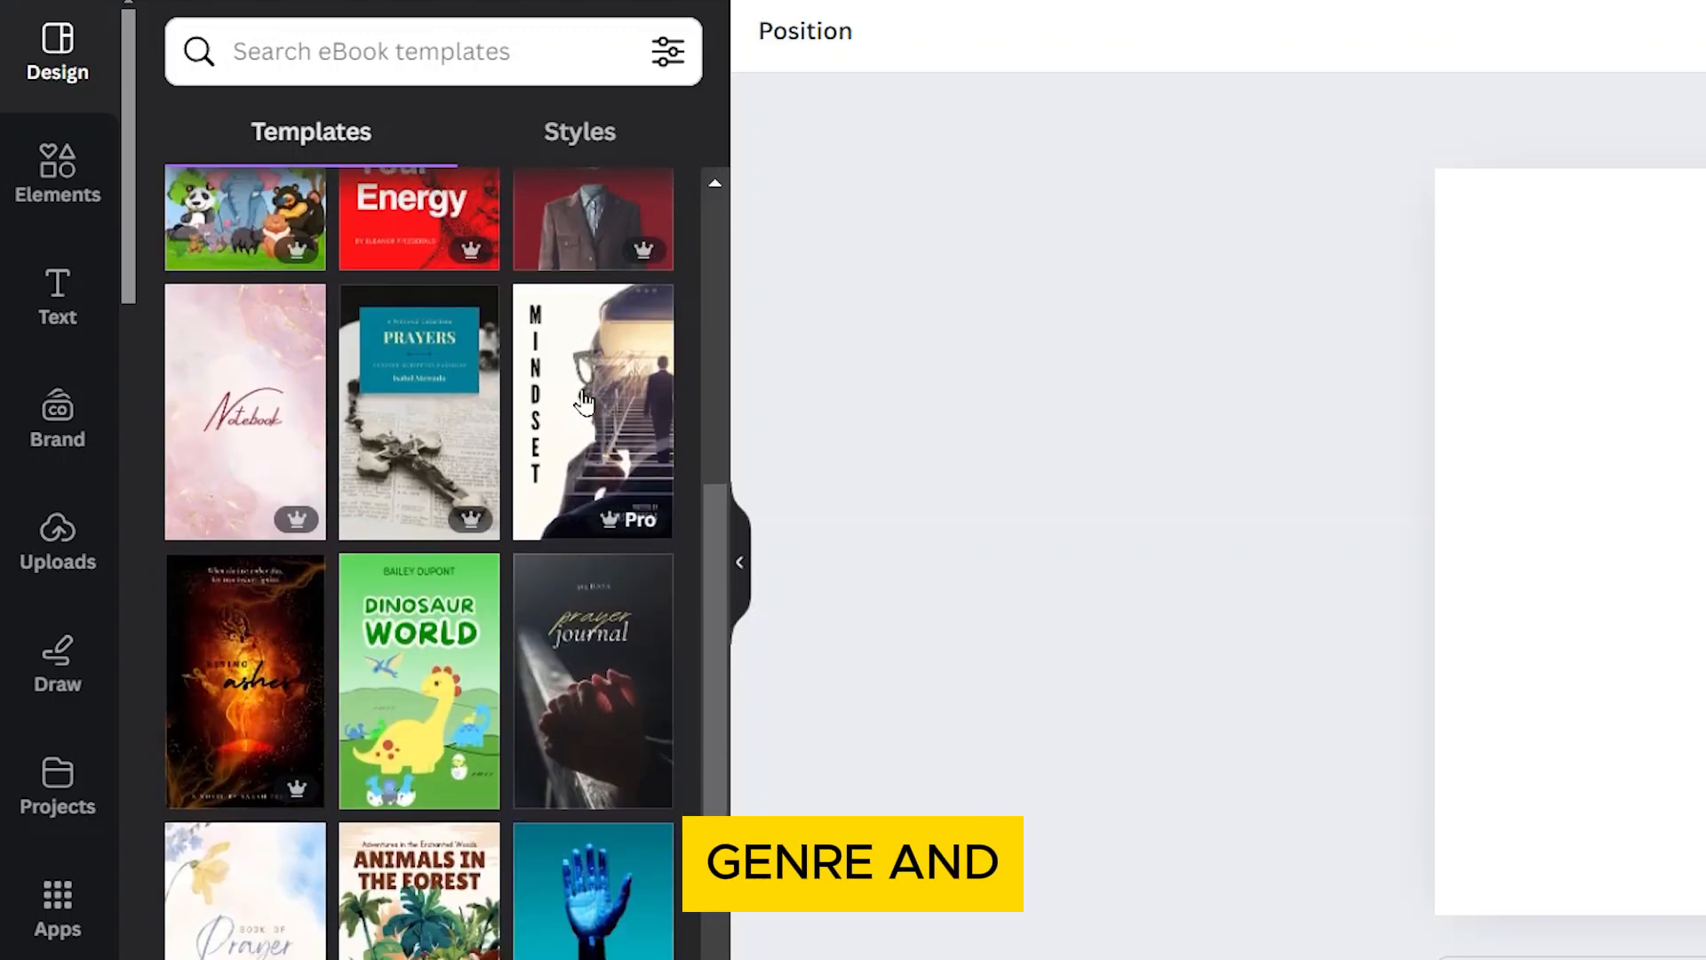
scroll(down, 3)
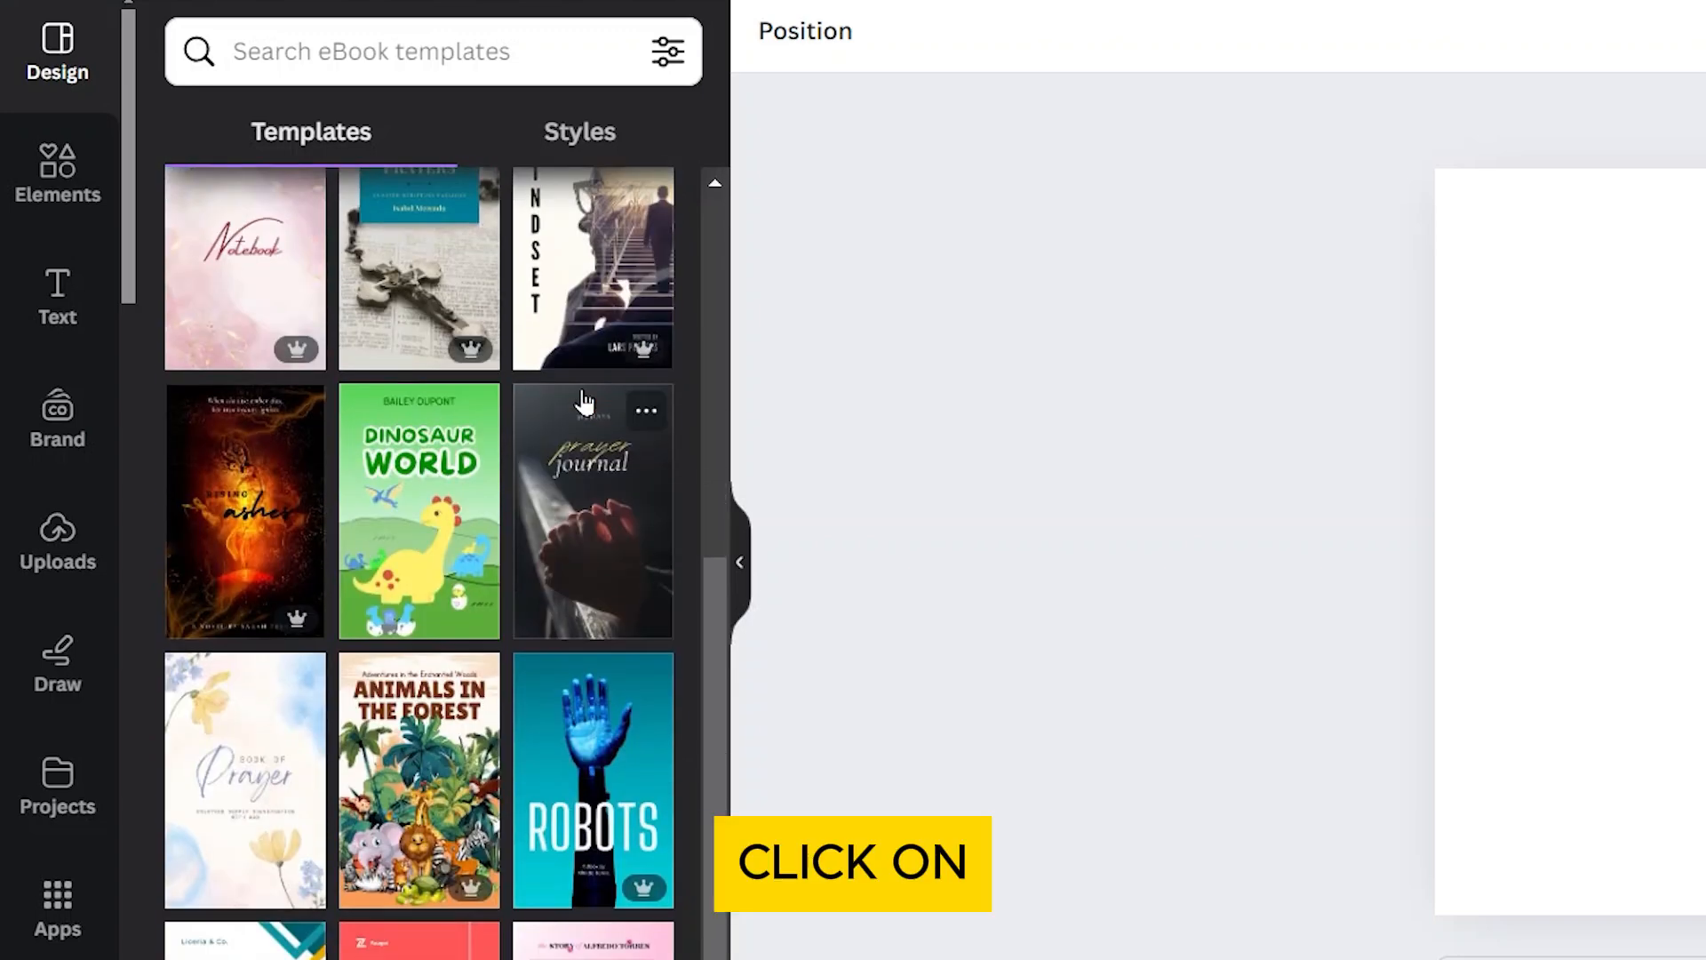
- Apply the Dinosaur World template and replace the title word WORLD with new text
click(419, 510)
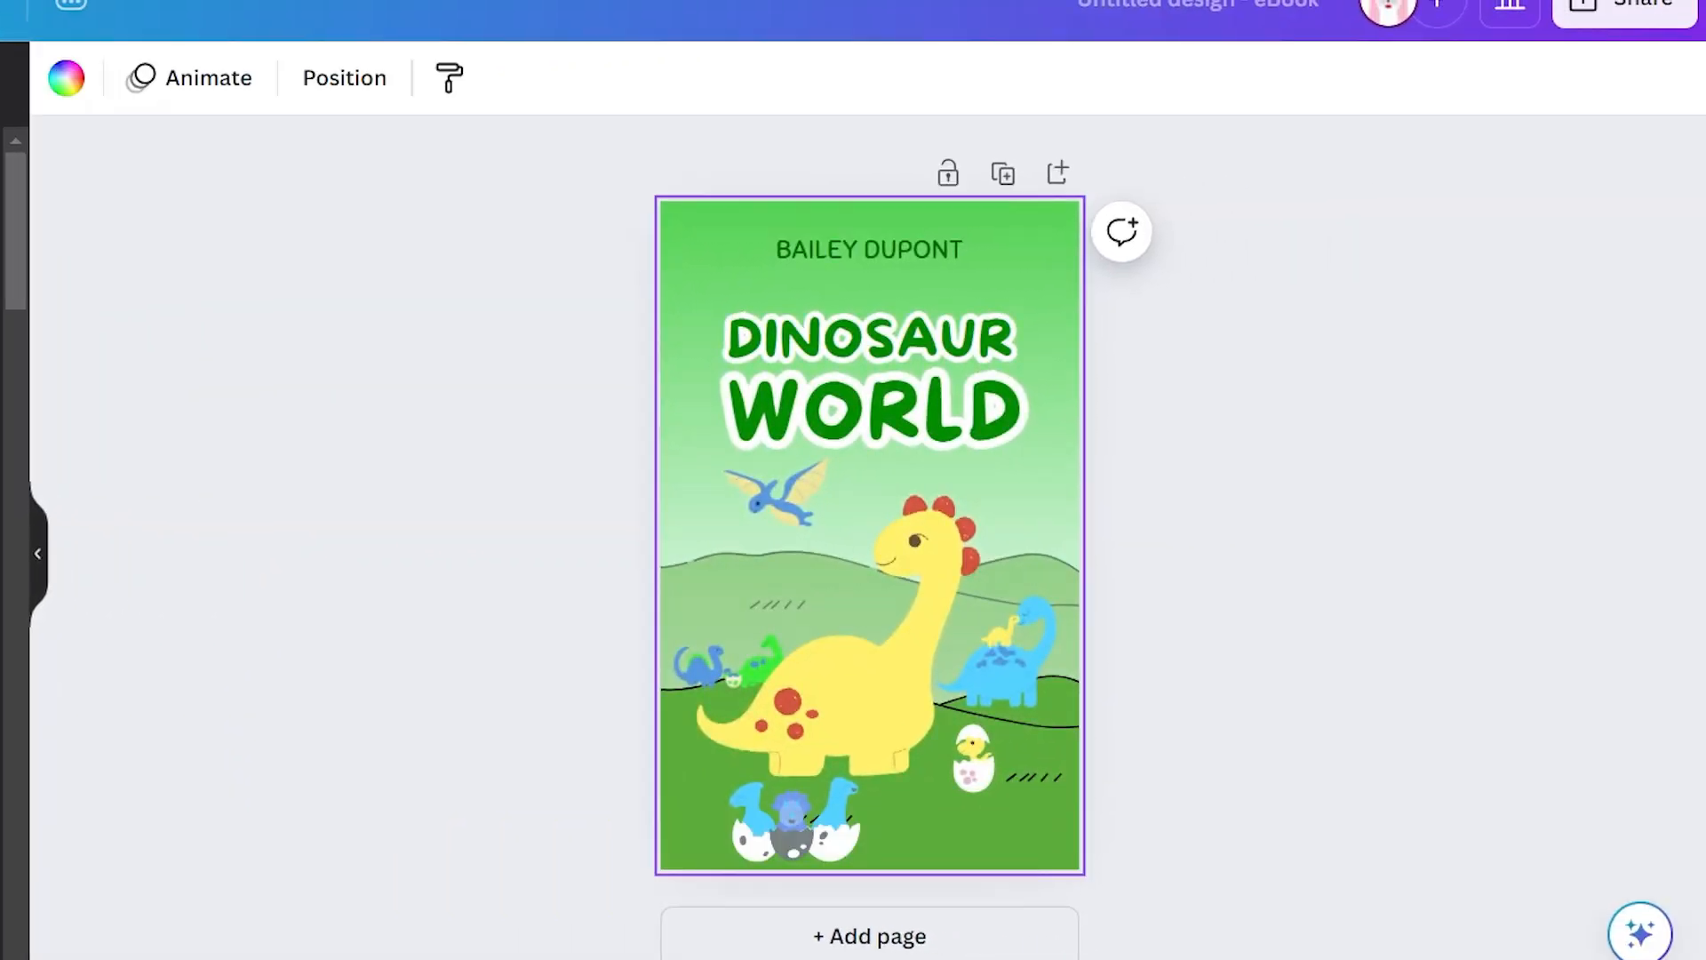
double_click(868, 411)
text(LAN)
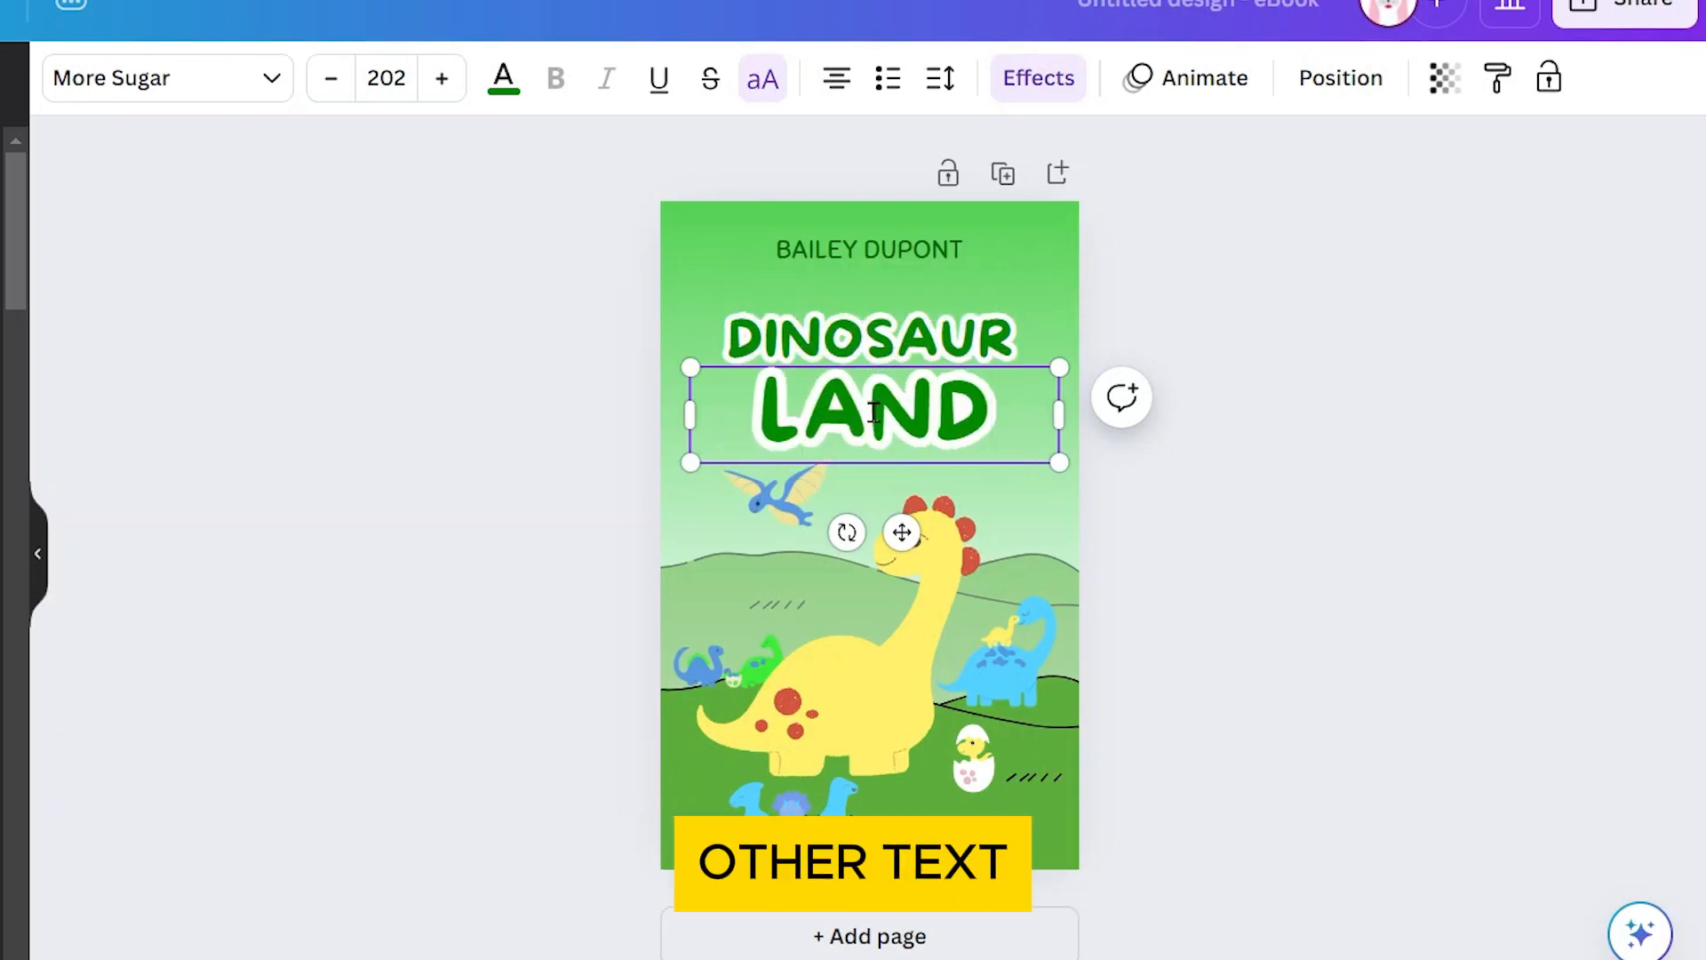
text(DETAILS.)
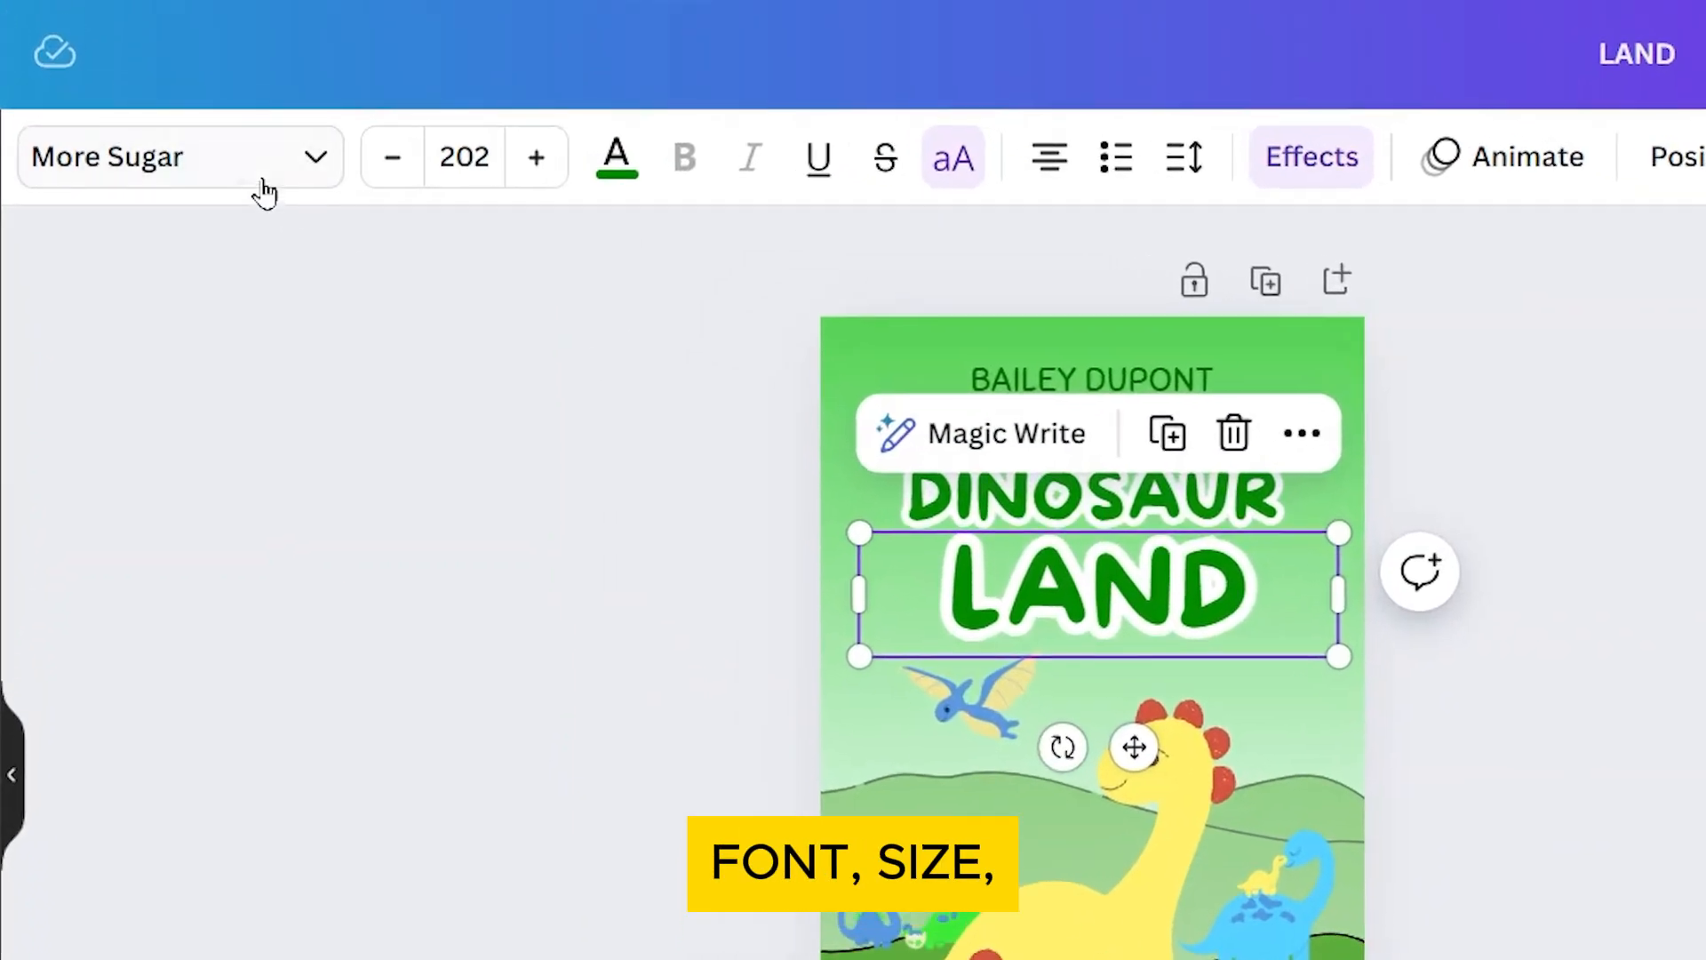
- Review the title's Effects outline style, then show the Uploads image library
click(465, 157)
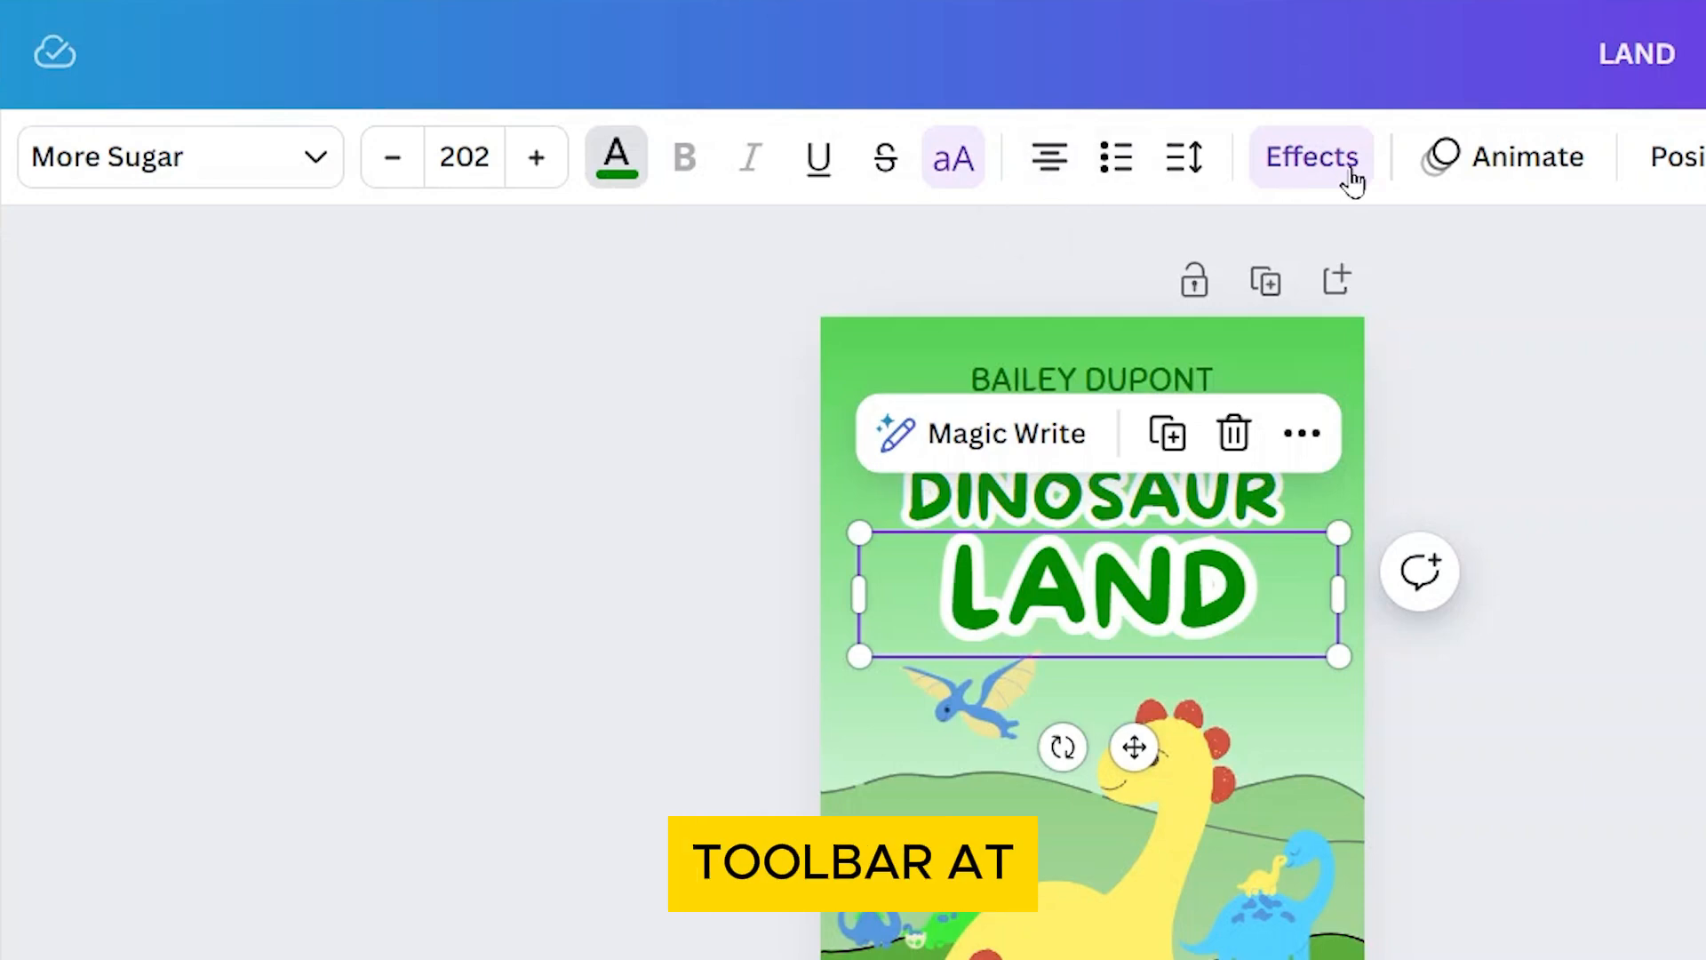
click(1310, 156)
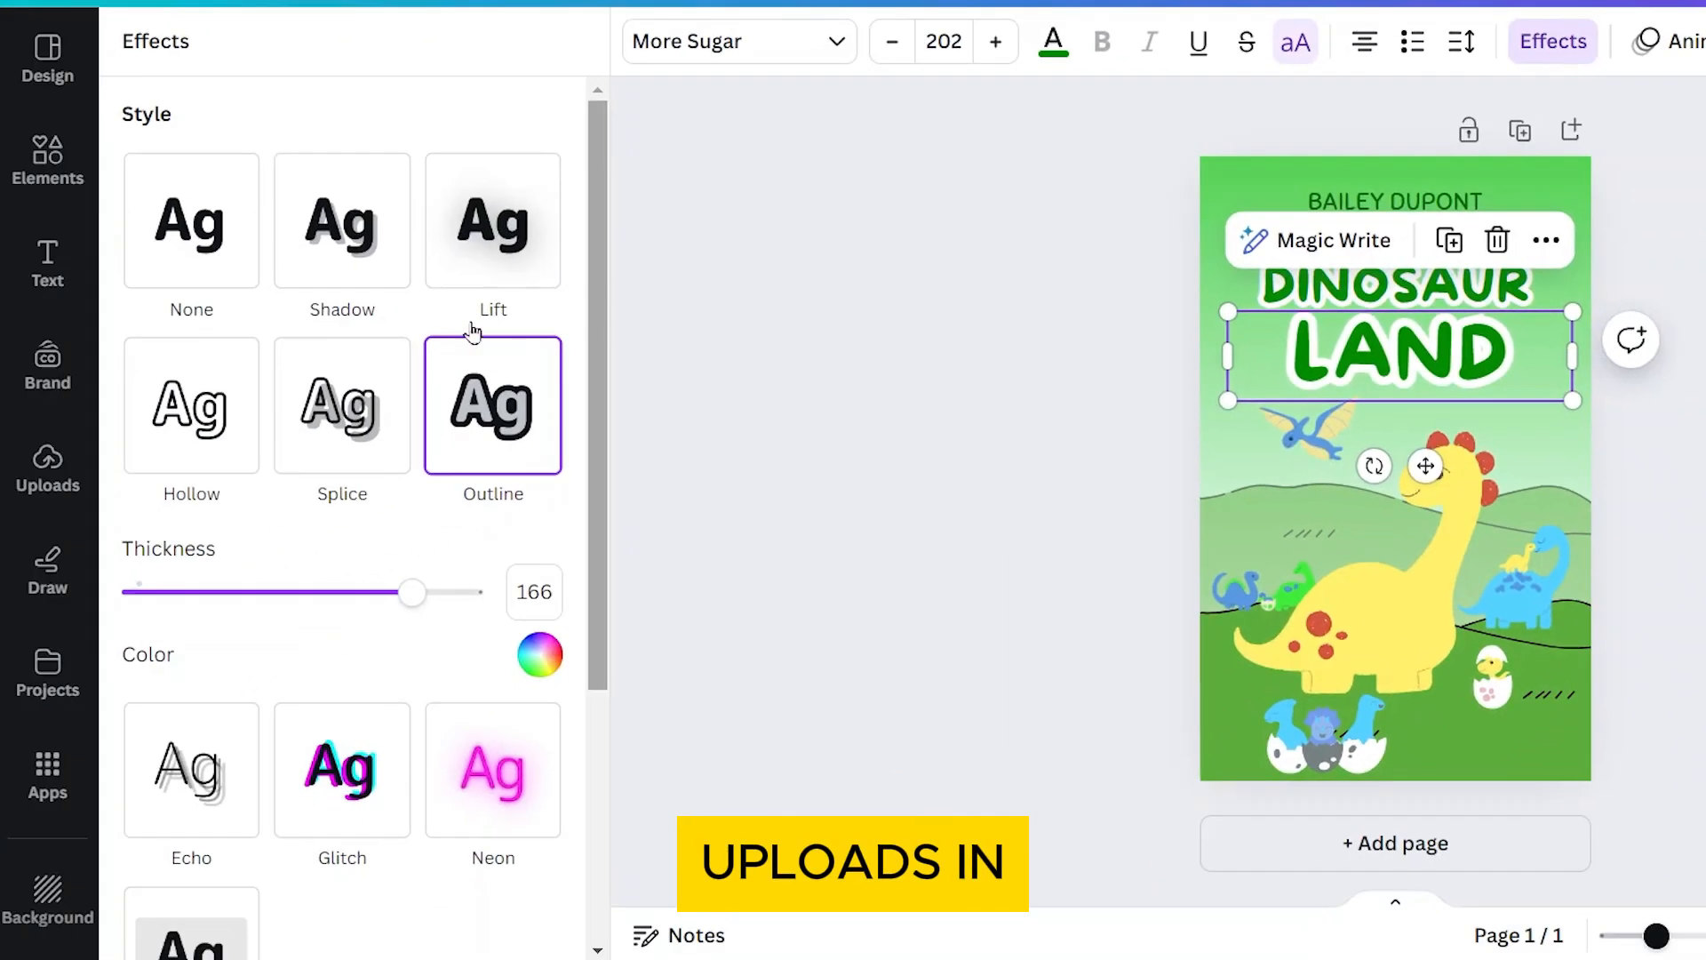
click(47, 469)
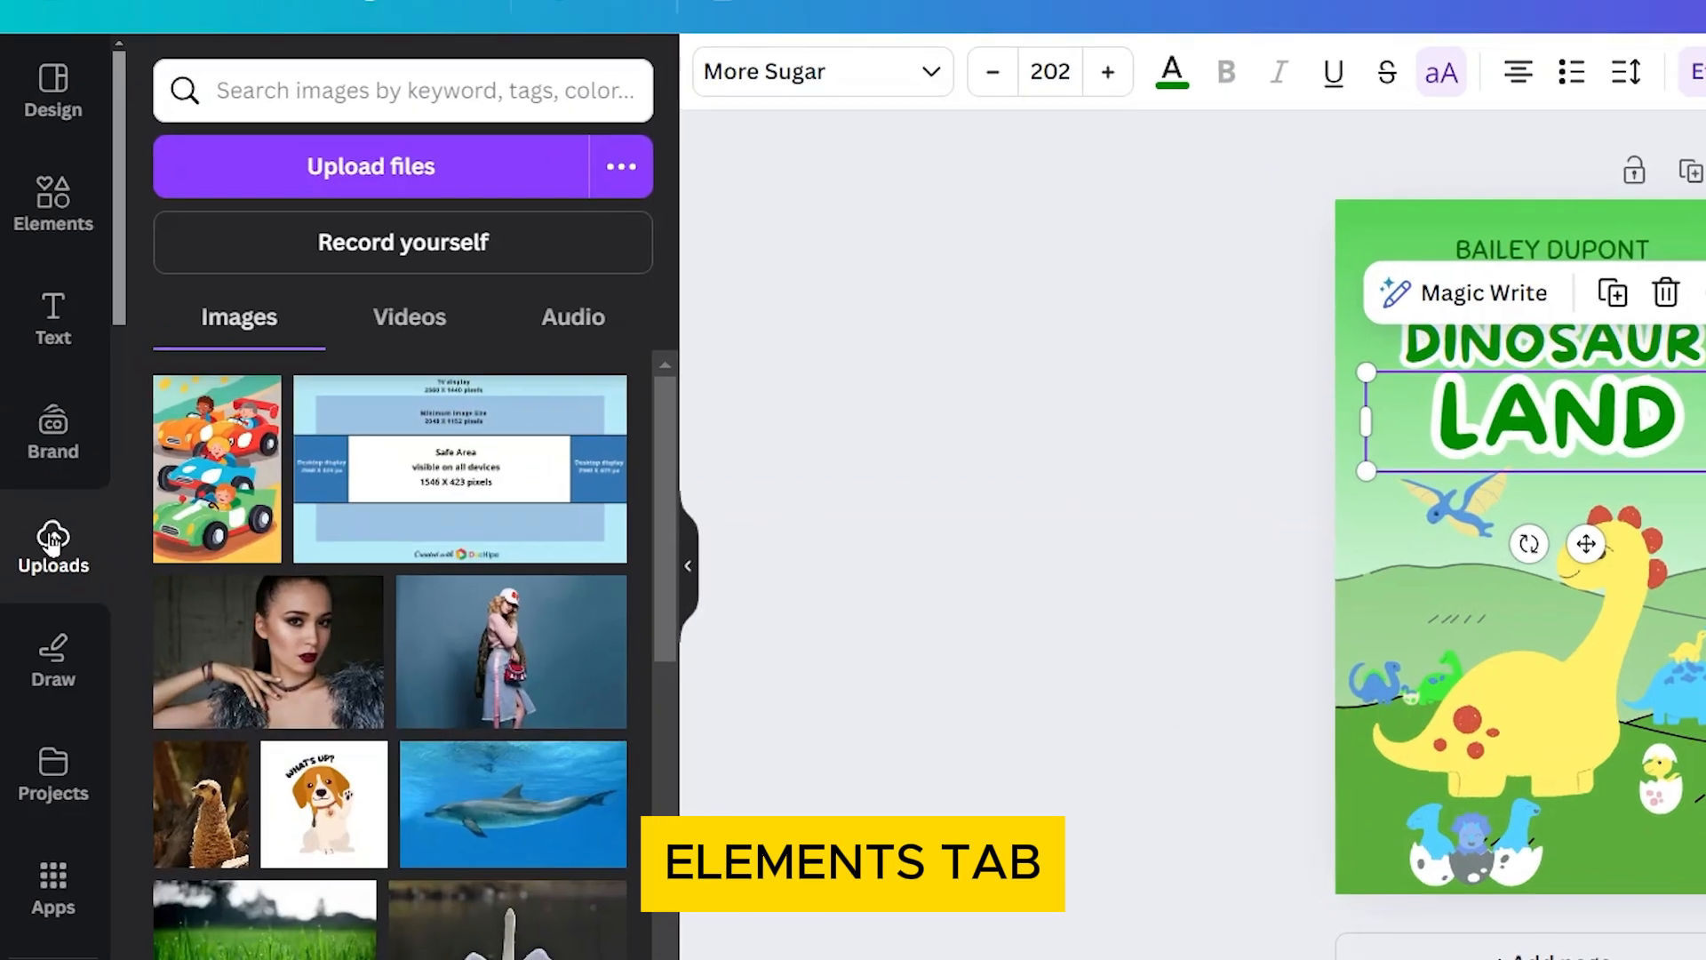
- Search the Elements library for TREE graphics
click(53, 207)
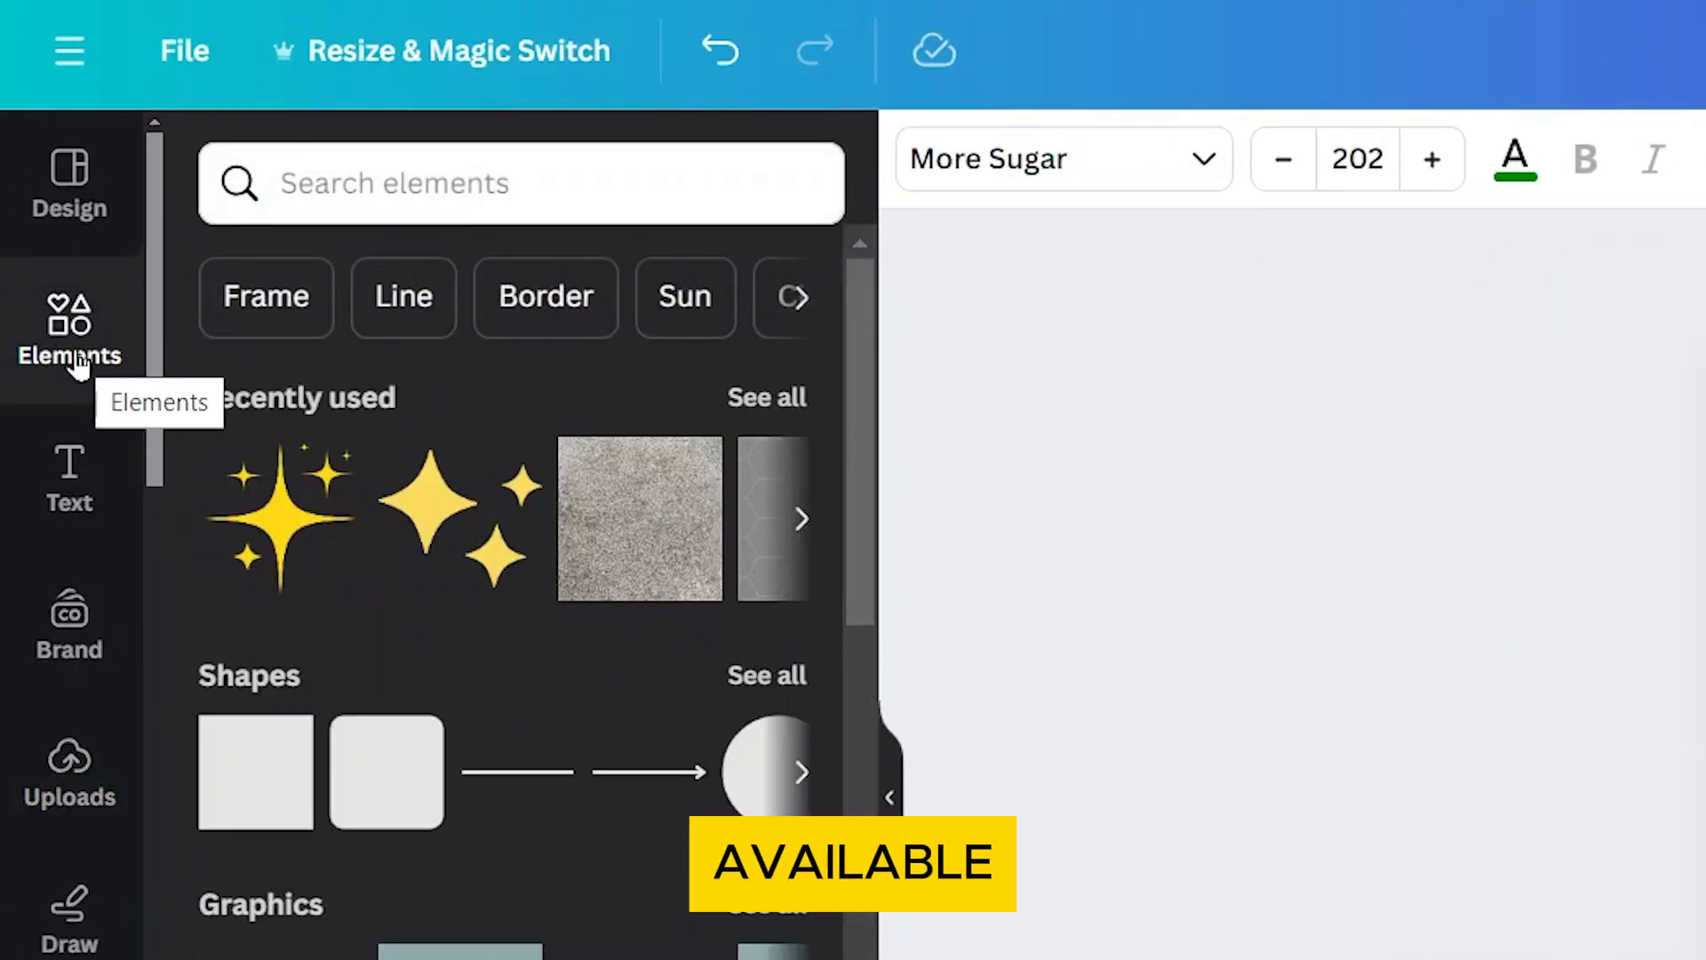
text(TREE)
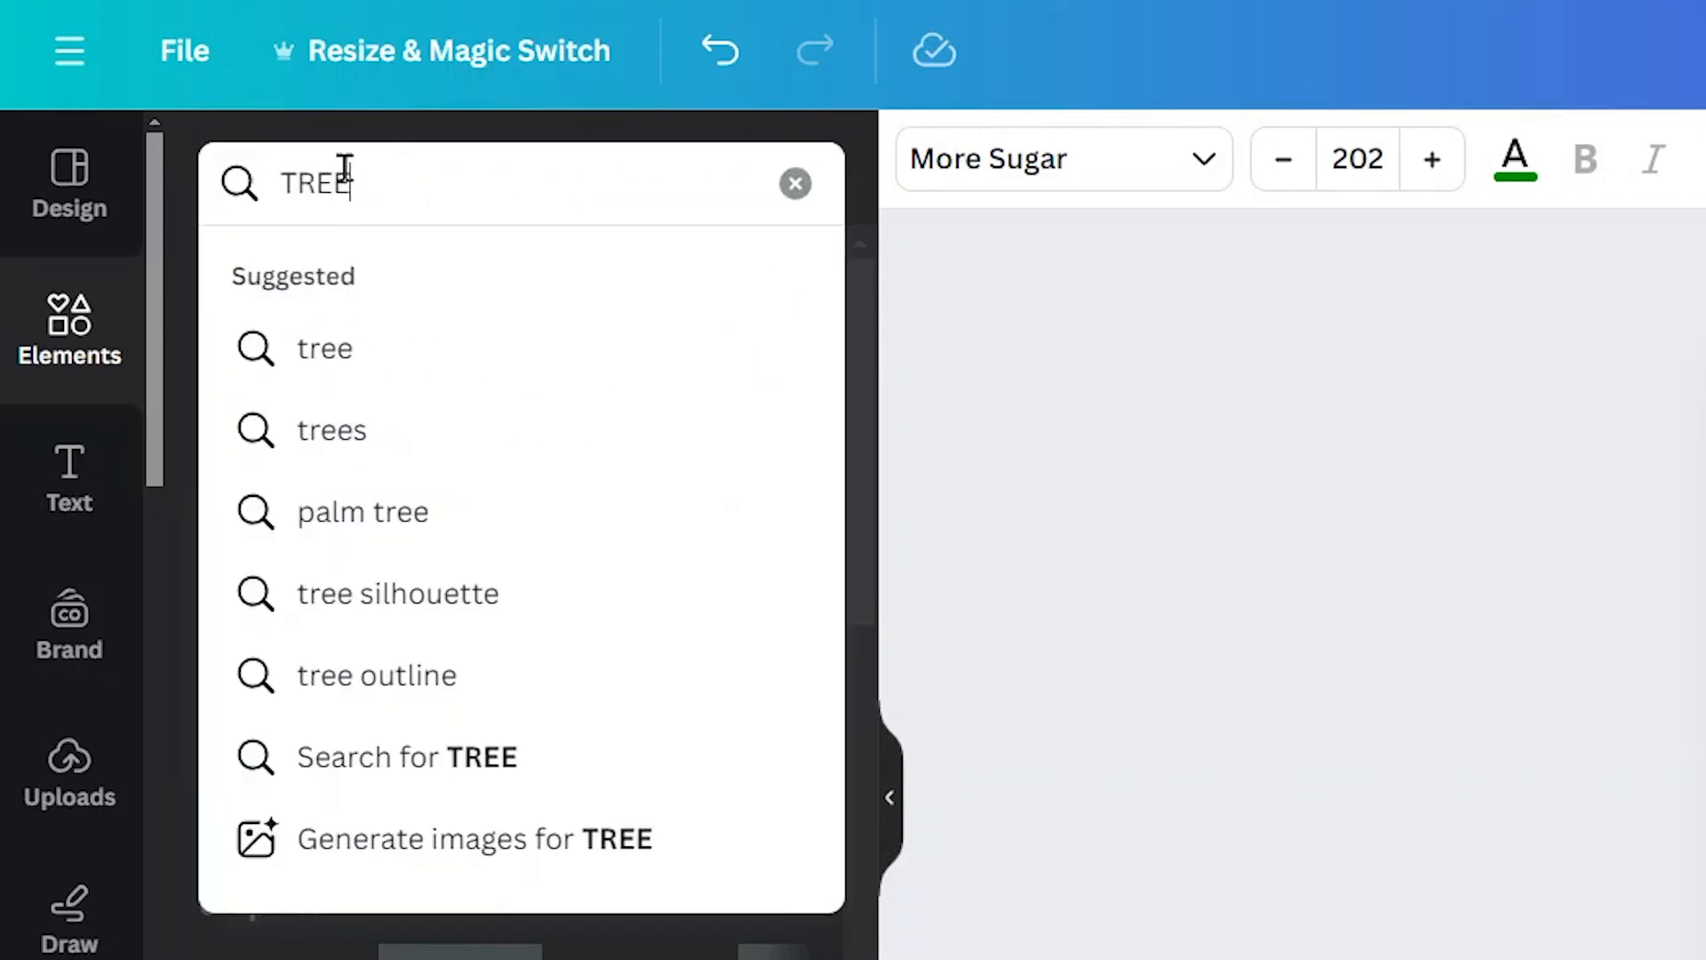
key(Enter)
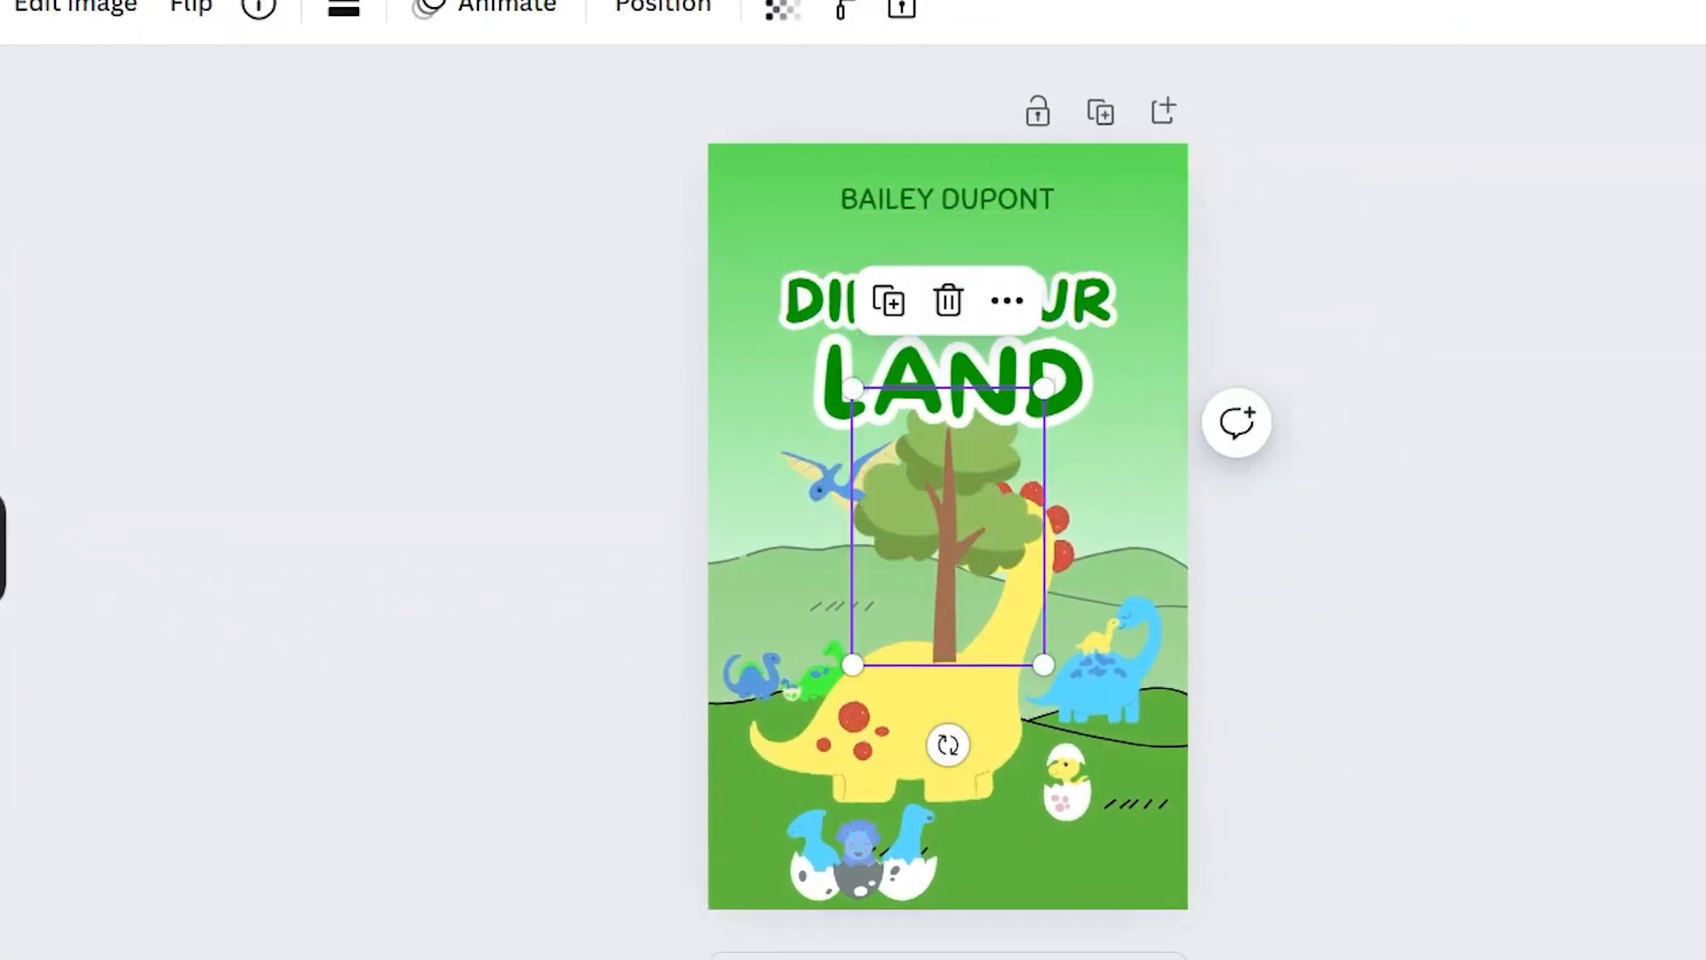
- Shrink the added tree and move it onto the left hill, then show Position options
drag(1042, 663, 955, 533)
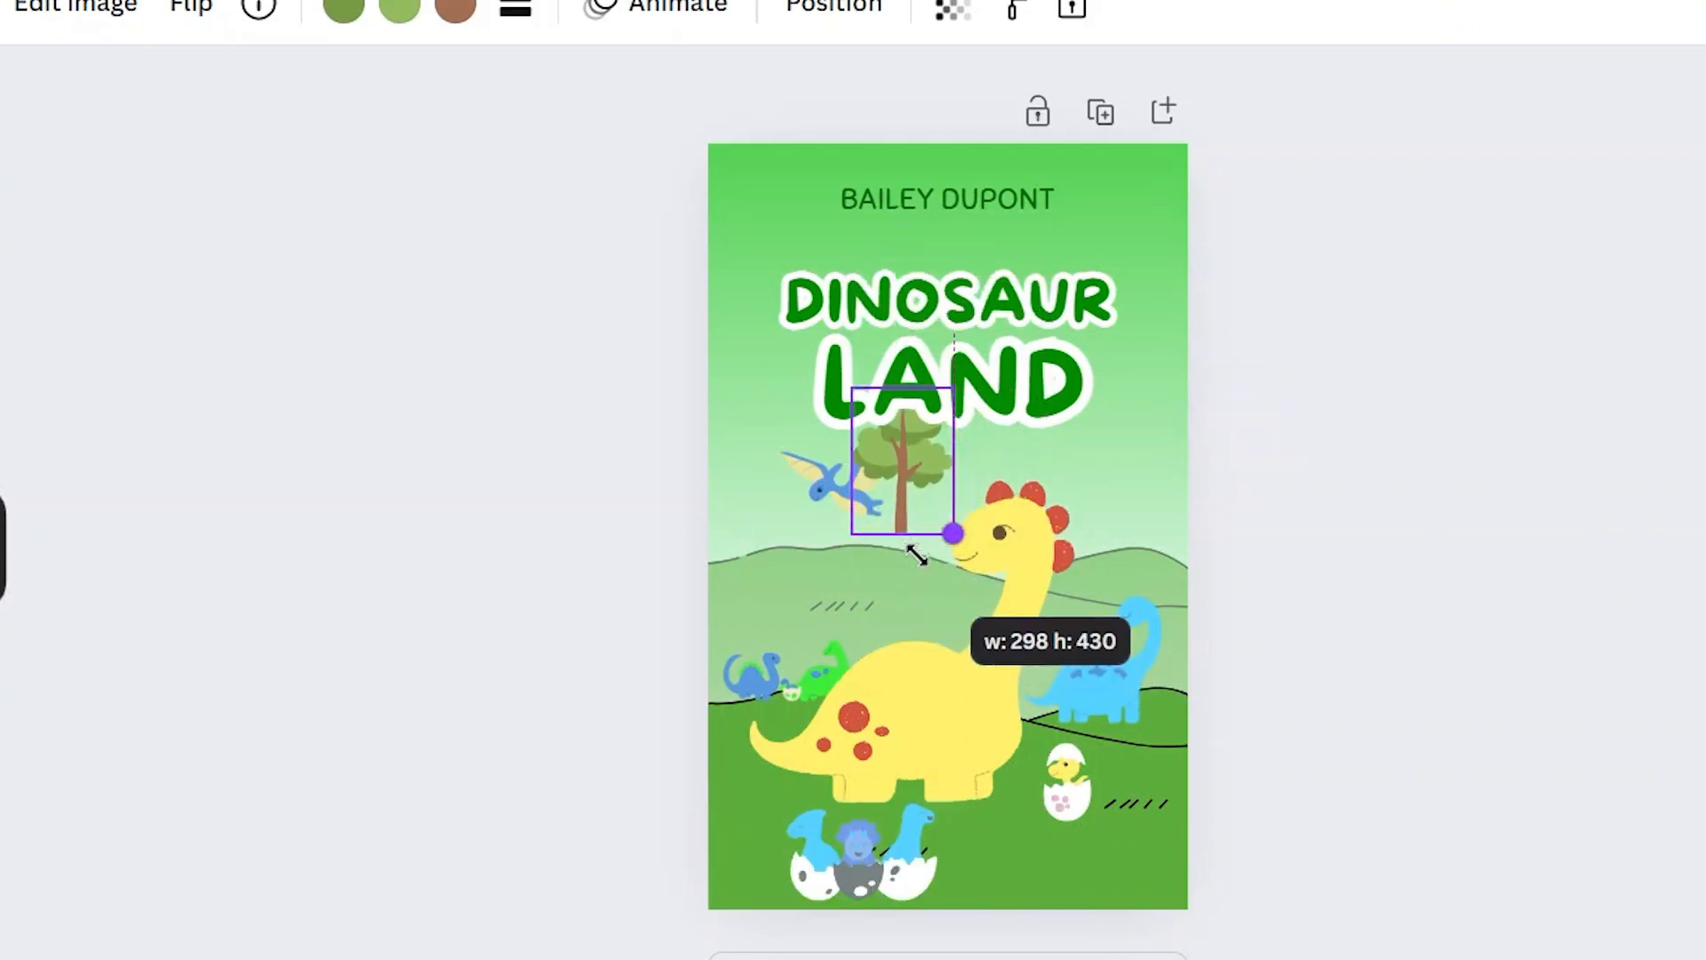
drag(903, 457, 770, 561)
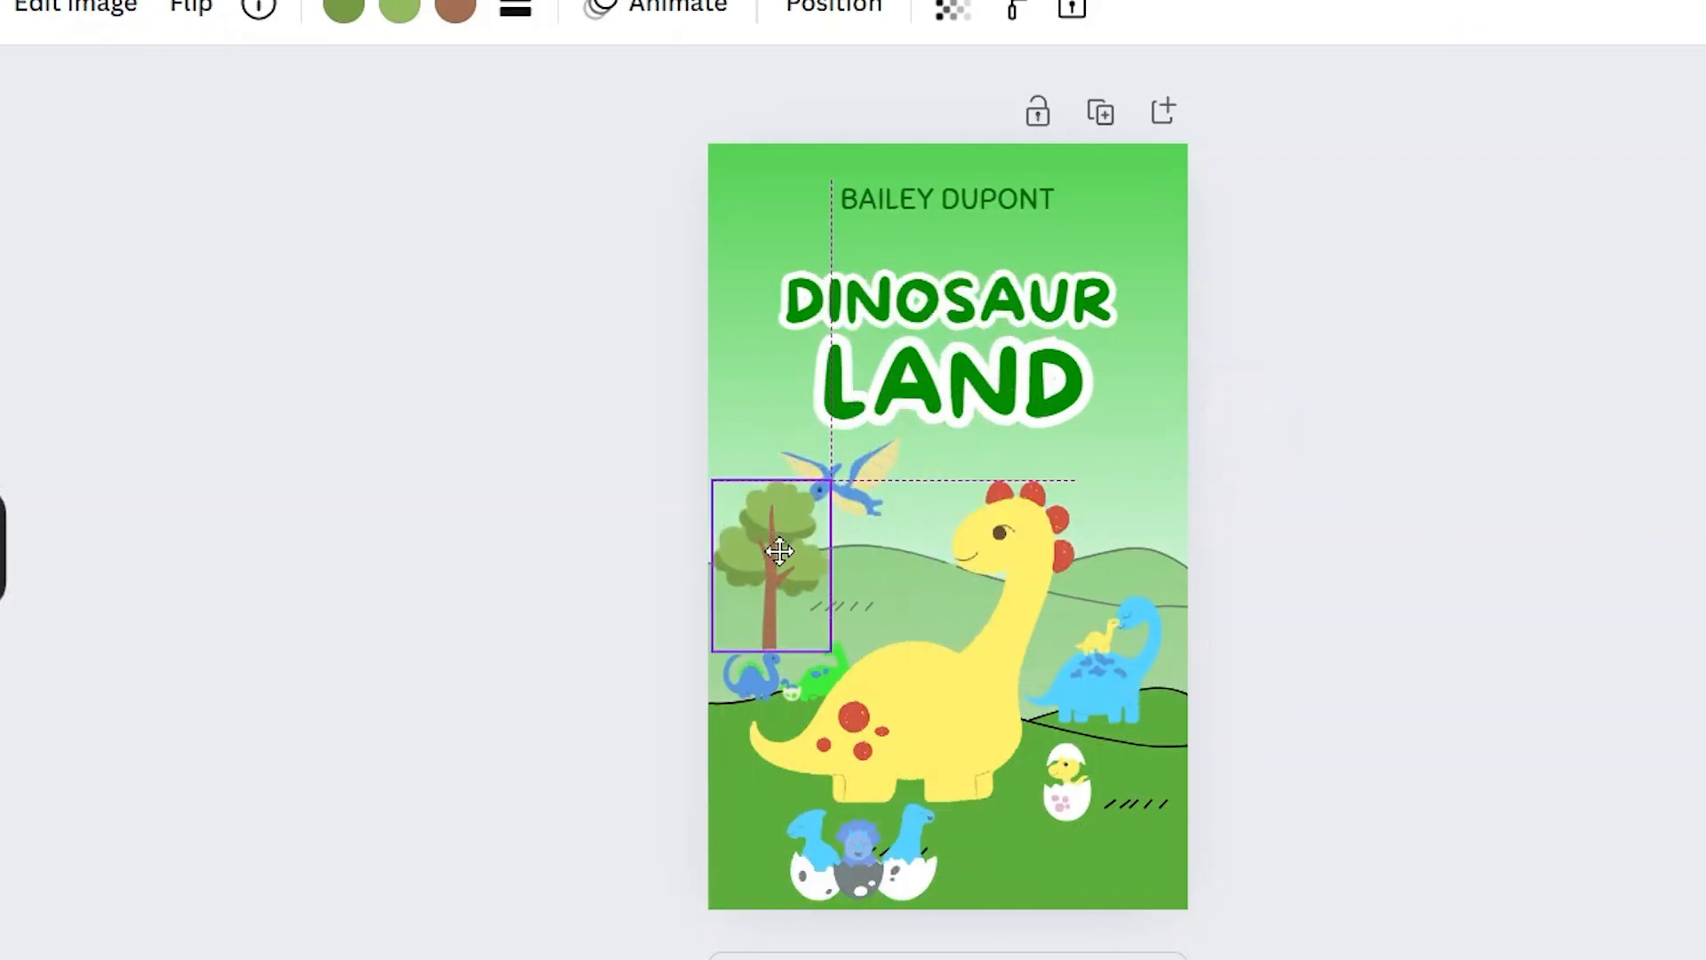
click(1419, 126)
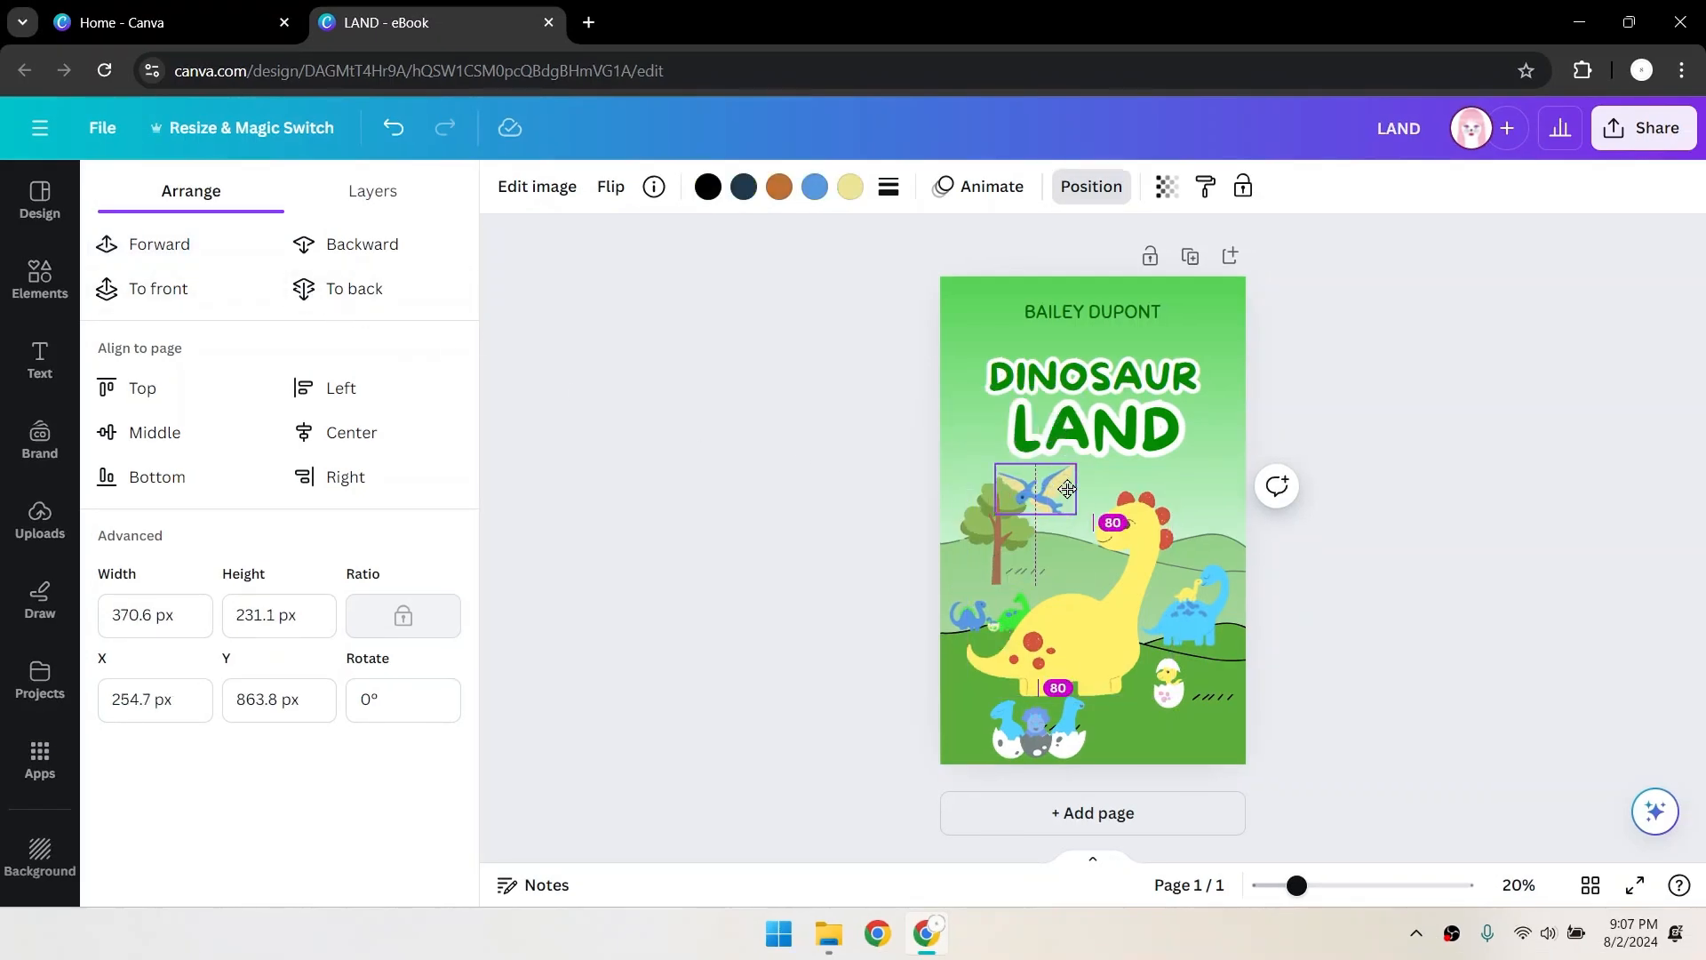
- Move the pterodactyl right to sit under the title at the cover's upper right
drag(1039, 487, 1202, 481)
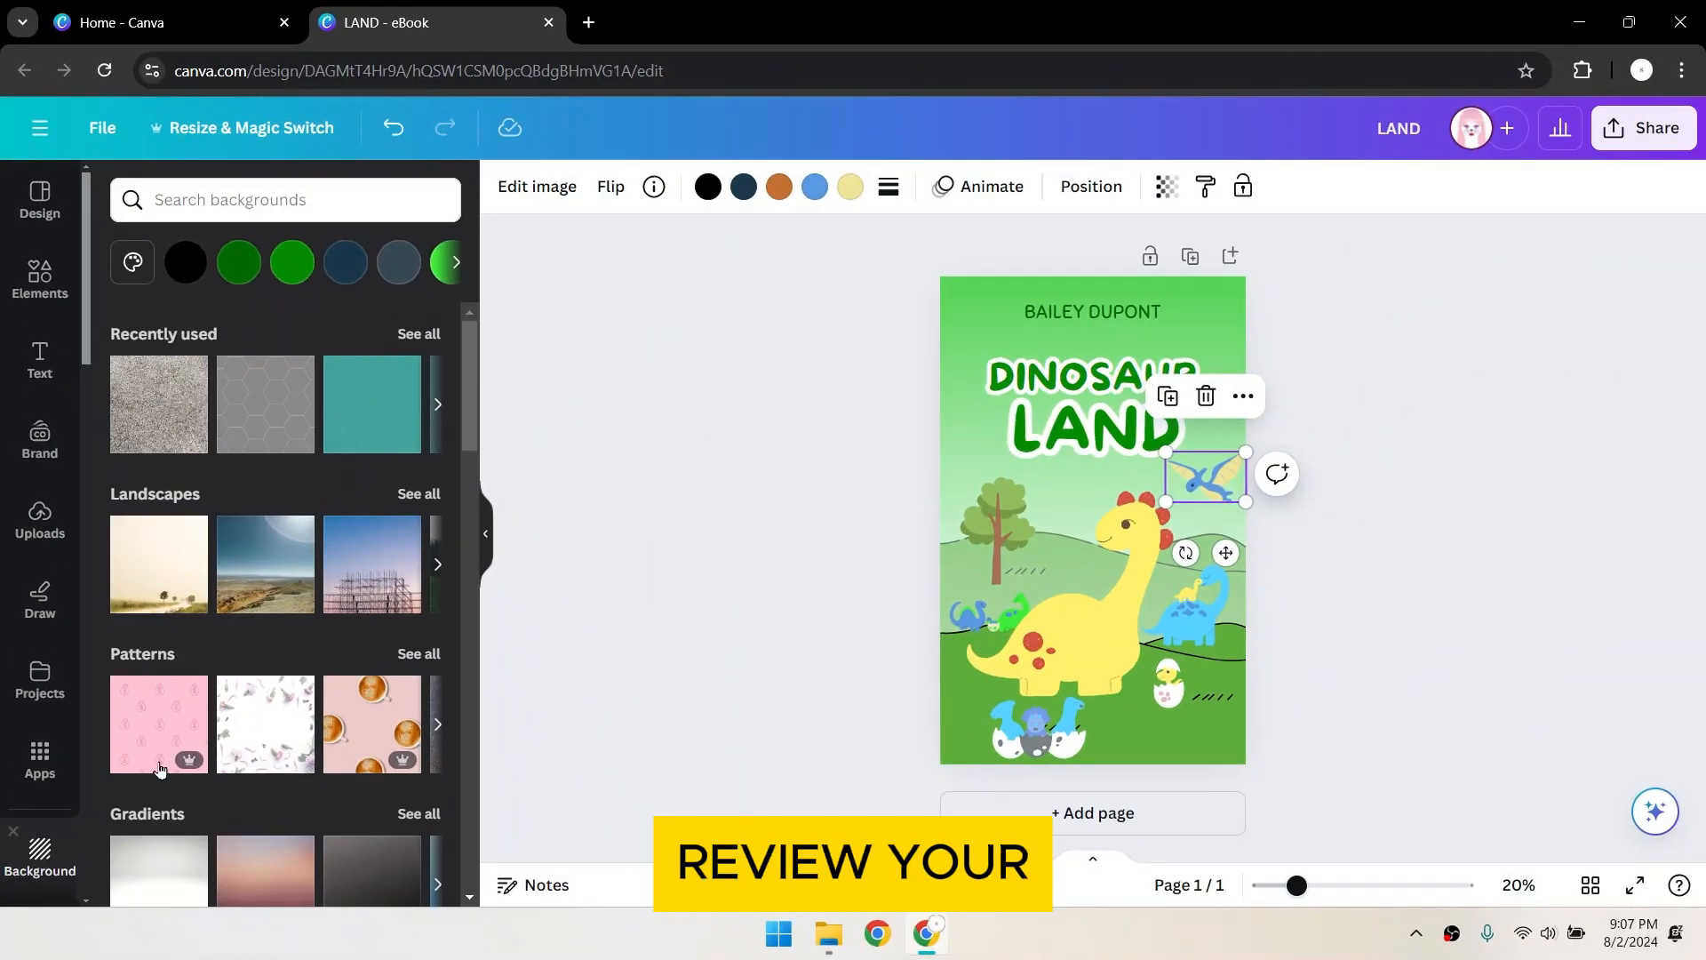
mouse_move(339, 704)
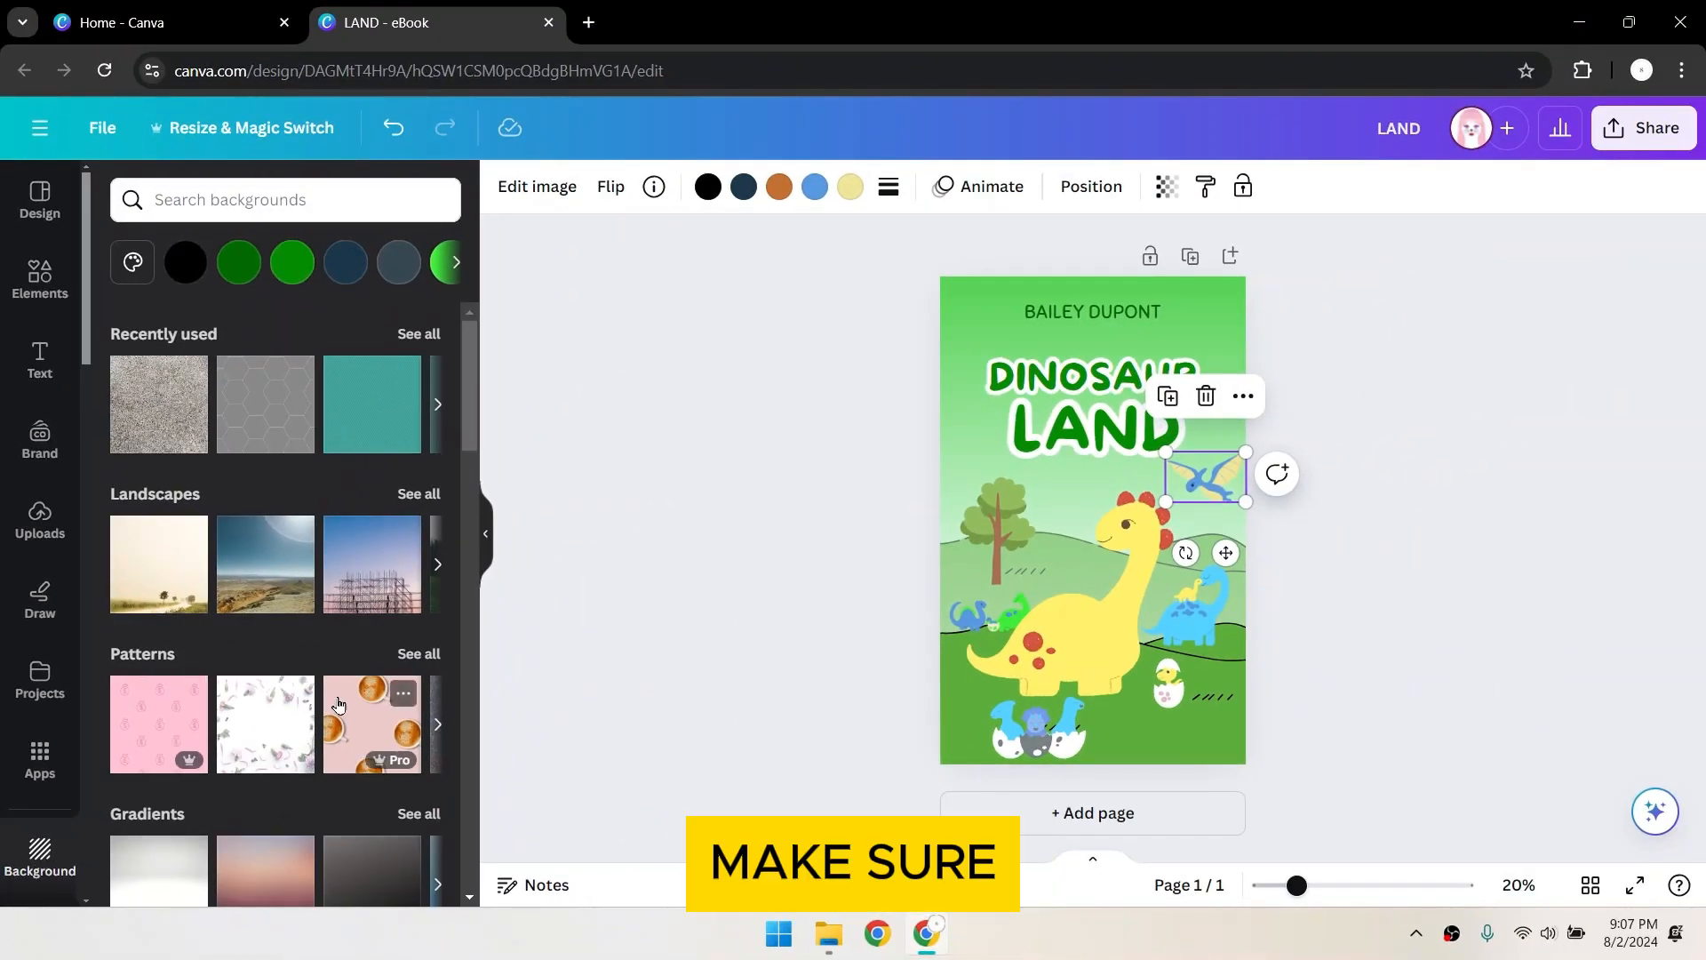